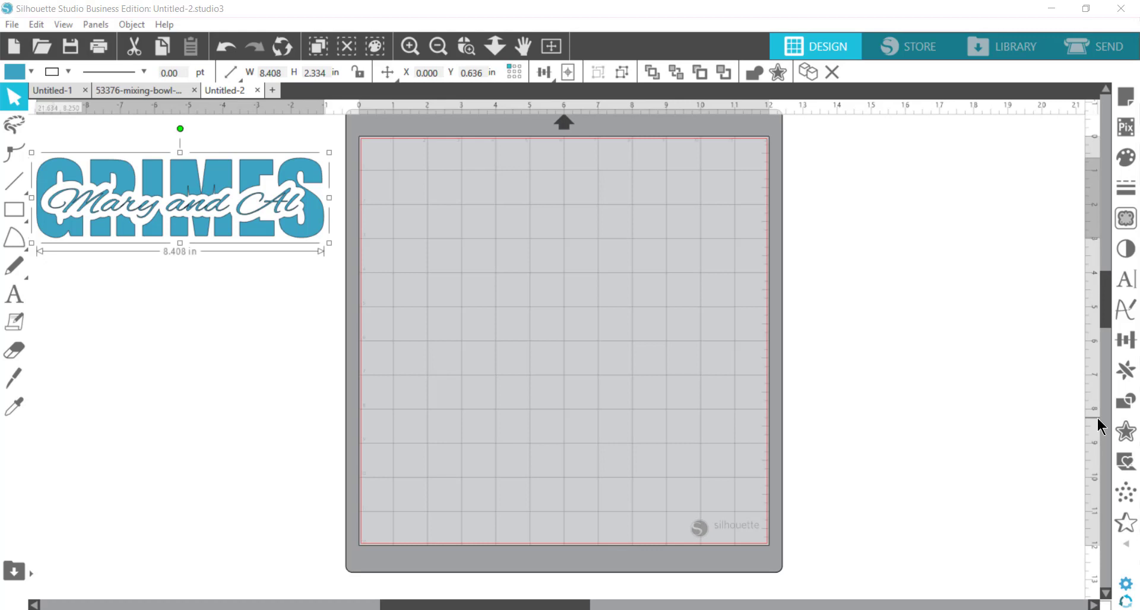
pyautogui.moveTo(191, 235)
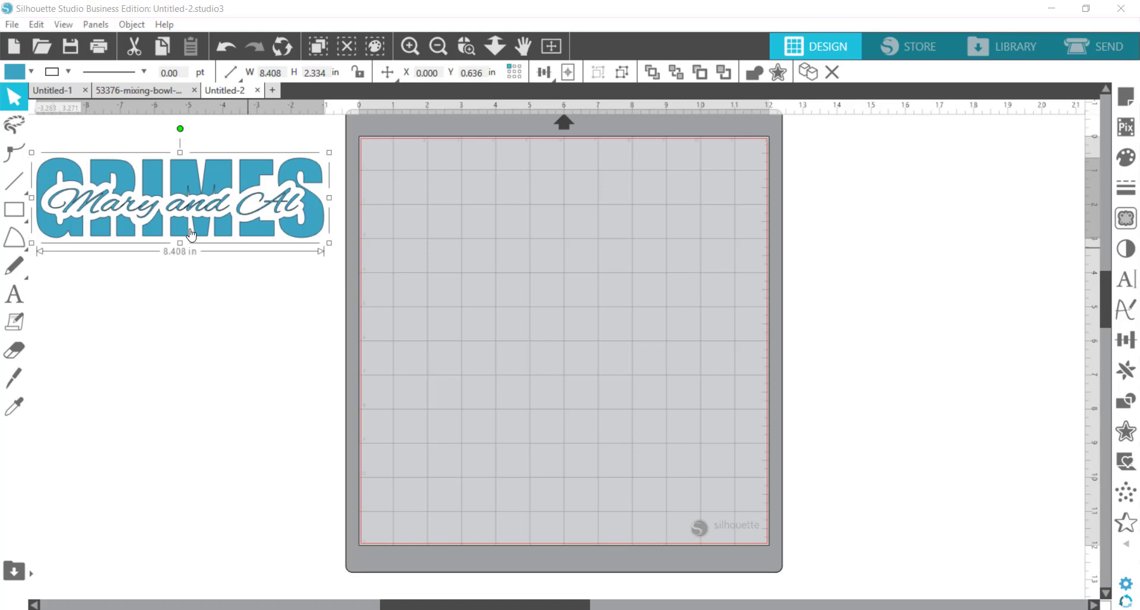
pyautogui.moveTo(295, 169)
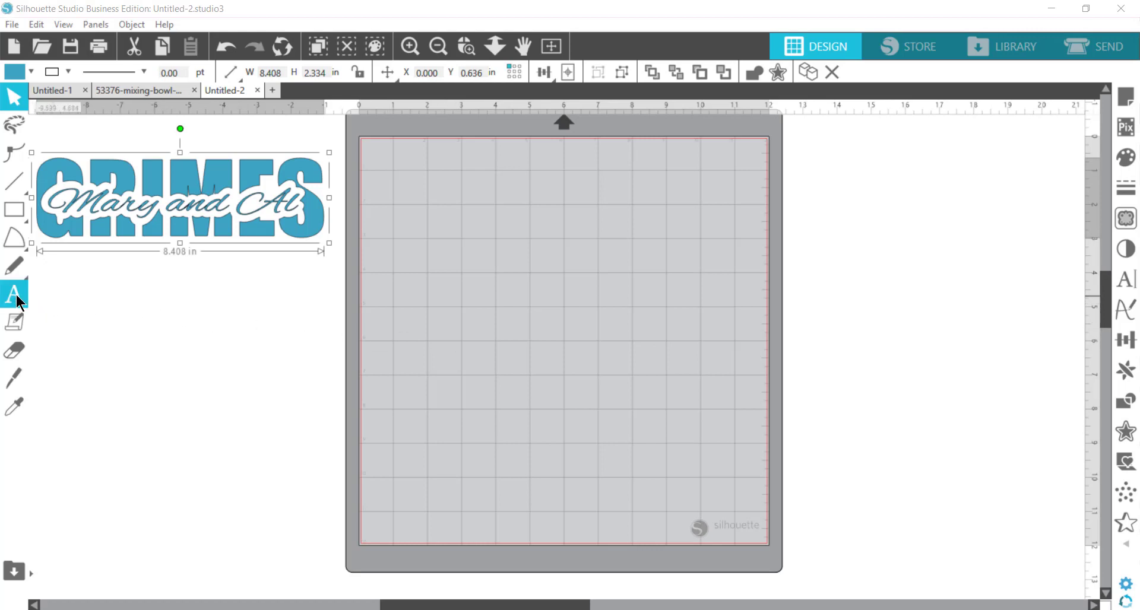
pyautogui.moveTo(14, 295)
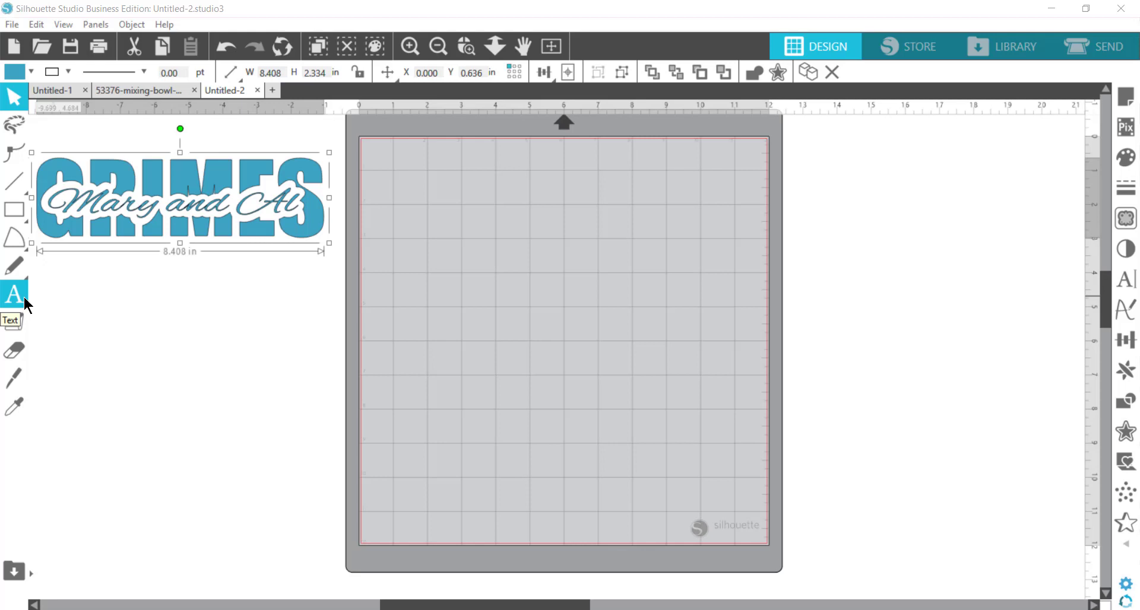
# Add the plain text RICE in the upper left of the mat.
pyautogui.click(13, 295)
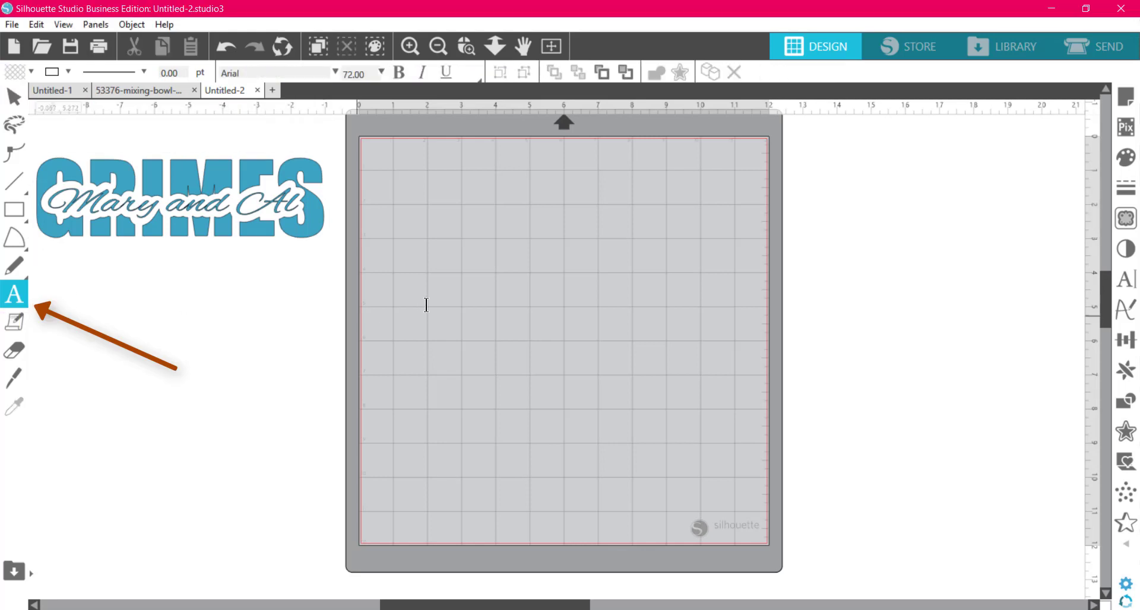
pyautogui.click(13, 96)
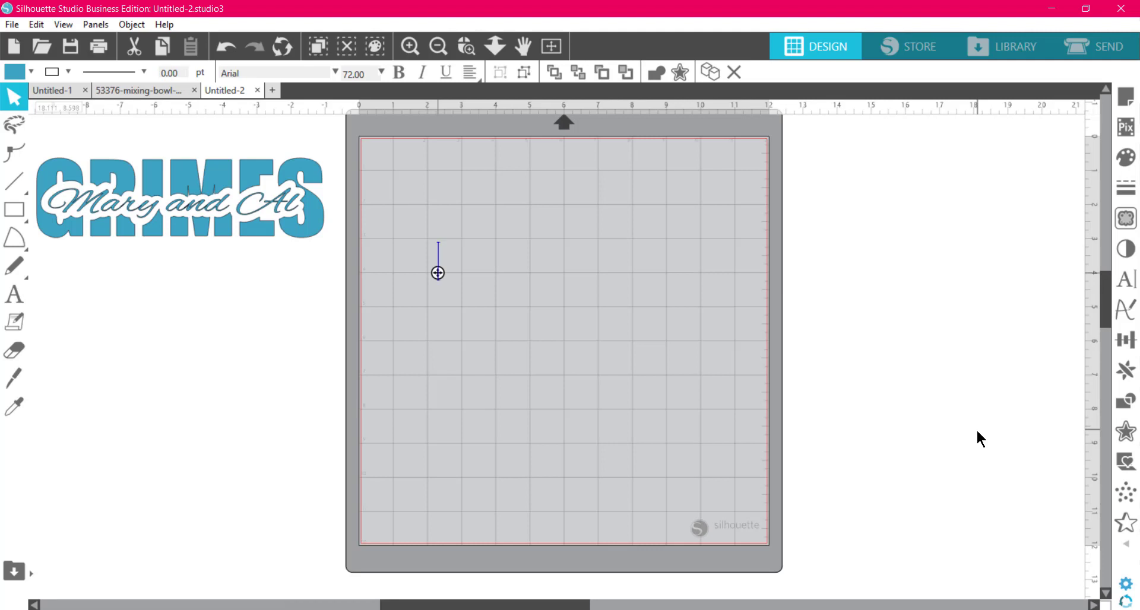
pyautogui.write('RICE')
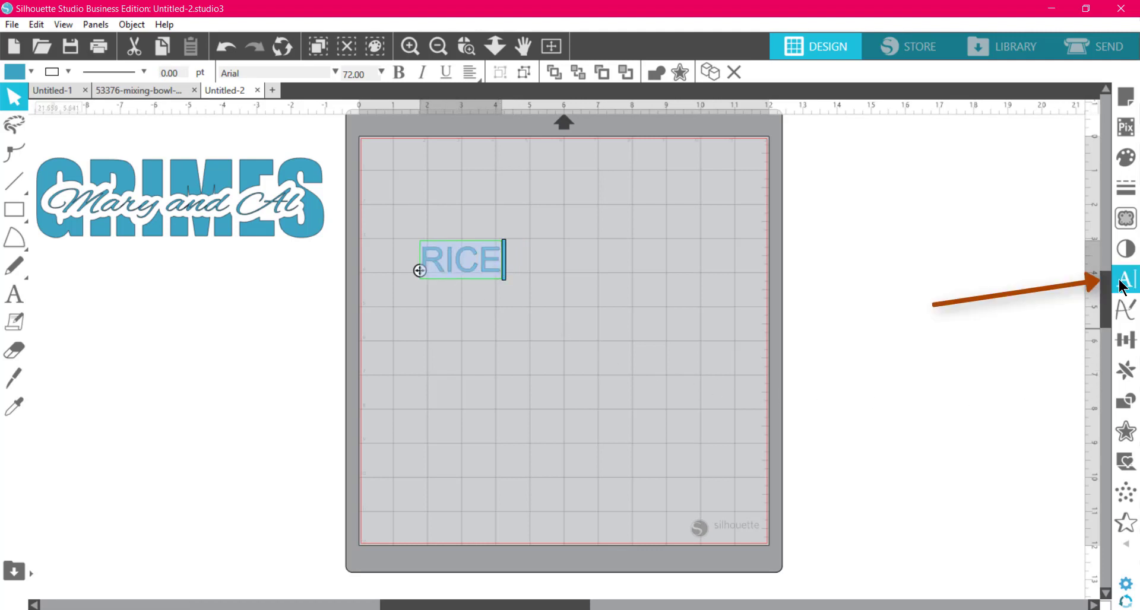
pyautogui.moveTo(1126, 278)
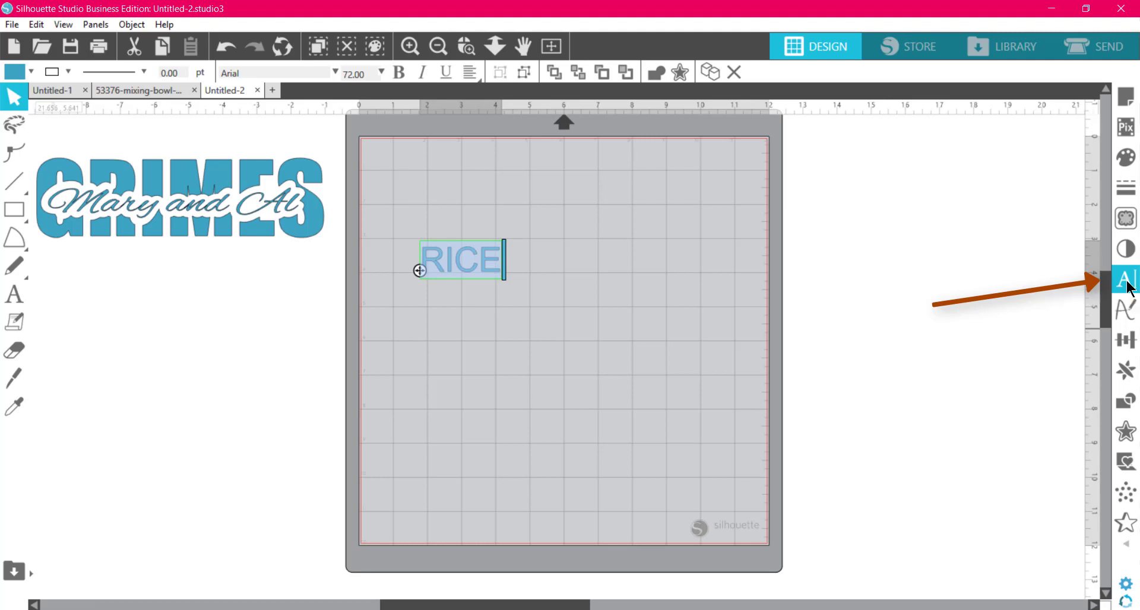
# Style RICE in Impact with 65% line spacing and 95% character spacing, then deselect it.
pyautogui.click(1124, 278)
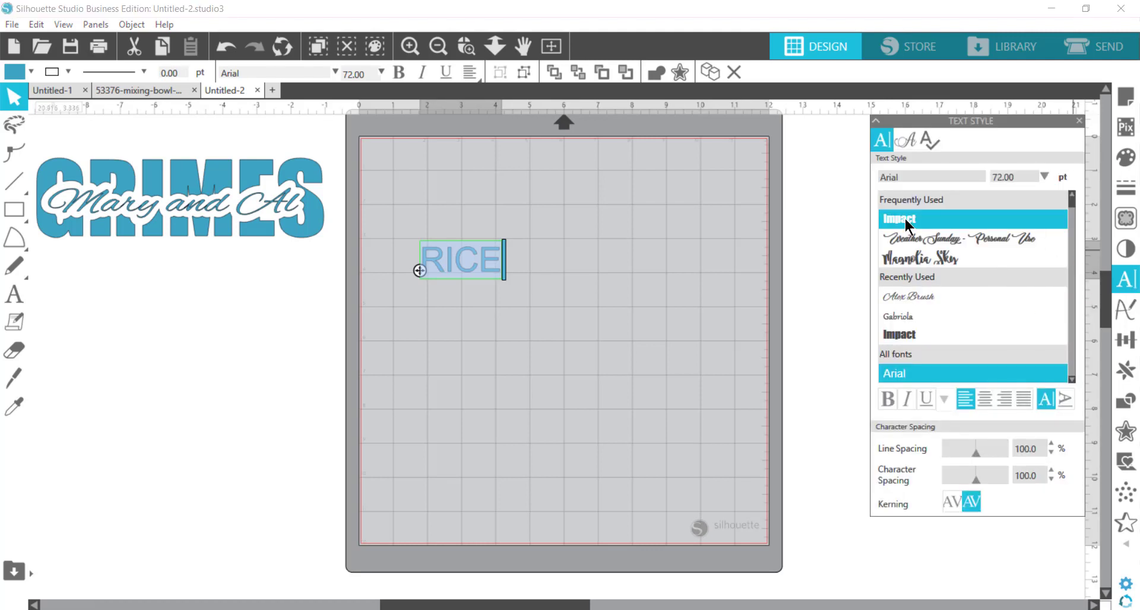
pyautogui.click(899, 218)
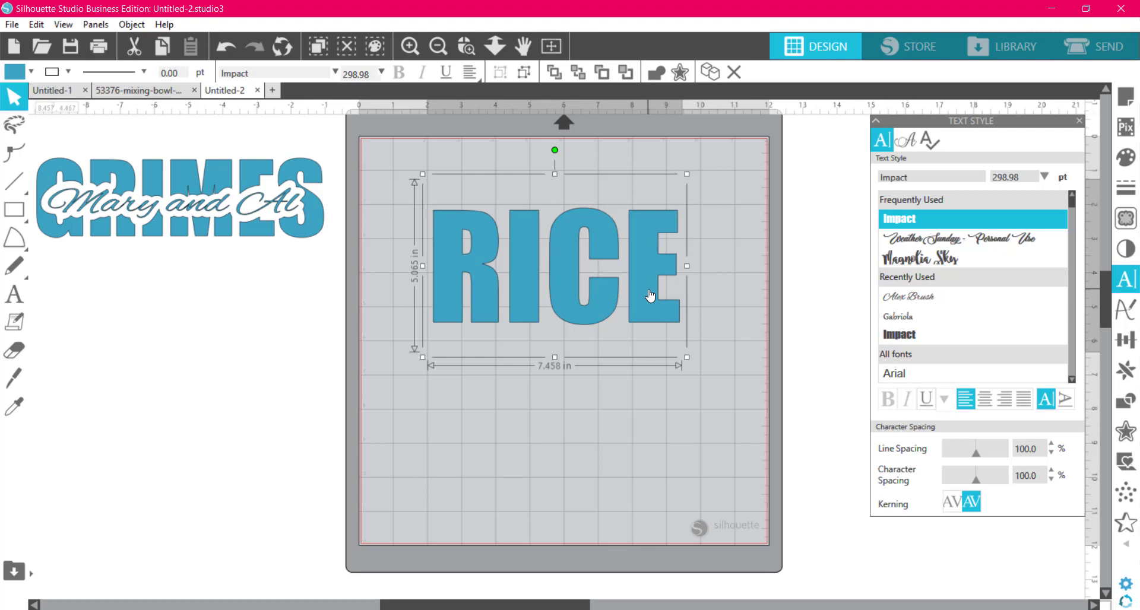
pyautogui.moveTo(894, 435)
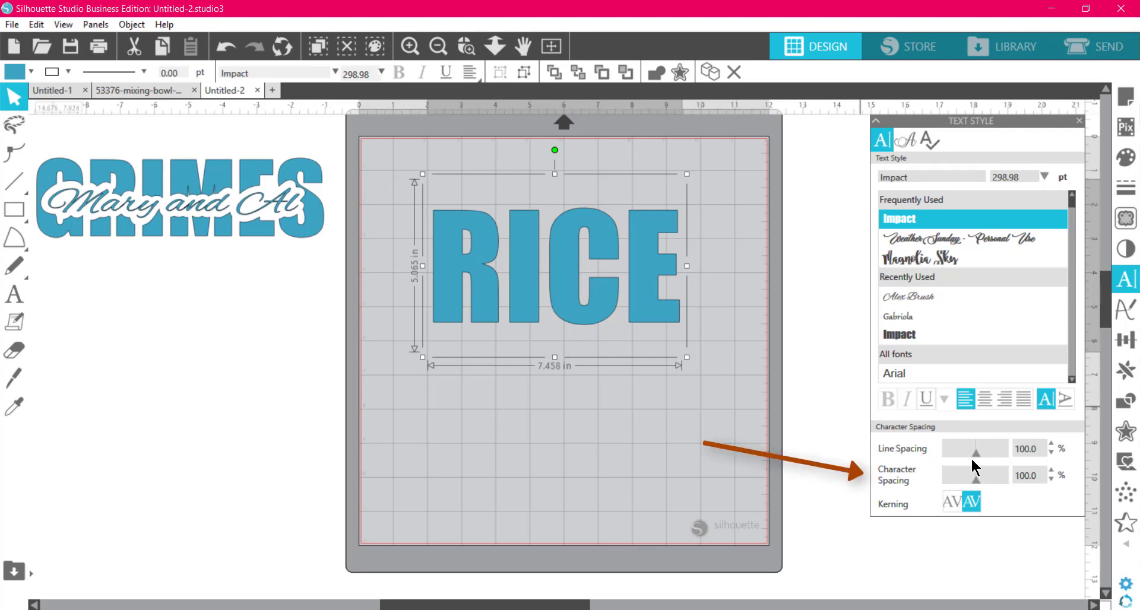
pyautogui.moveTo(1007, 449); pyautogui.dragTo(942, 449)
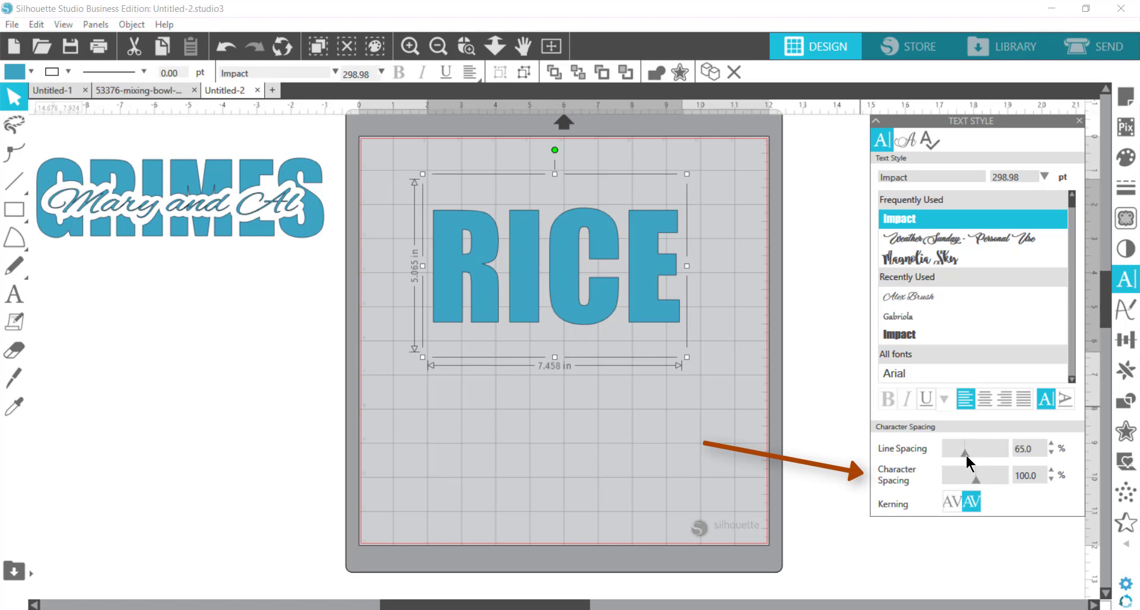
pyautogui.moveTo(574, 303)
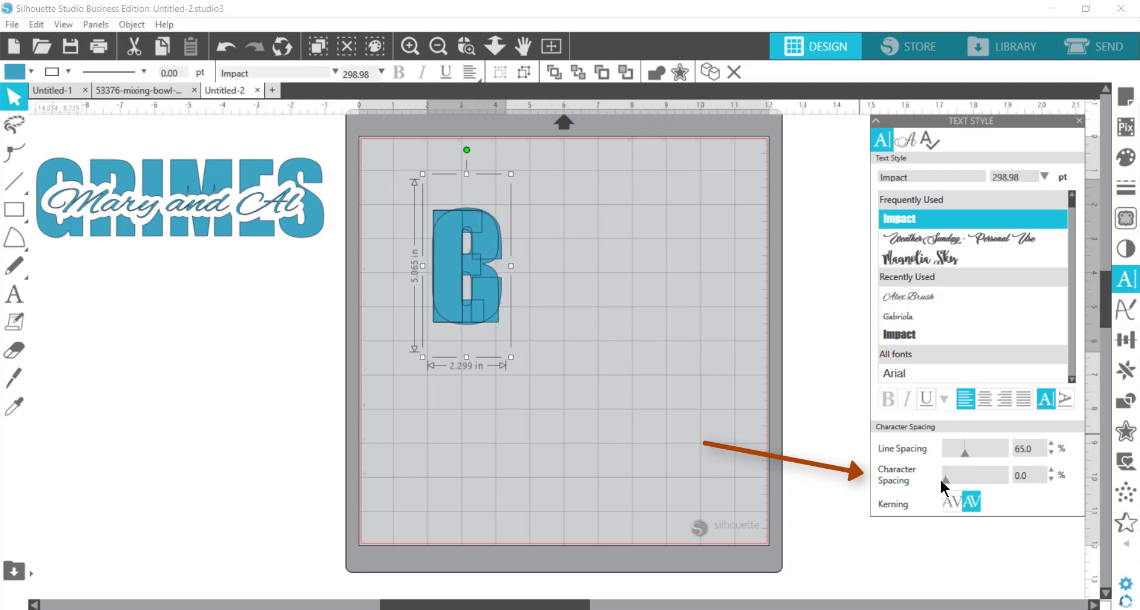
pyautogui.moveTo(948, 475); pyautogui.dragTo(982, 475)
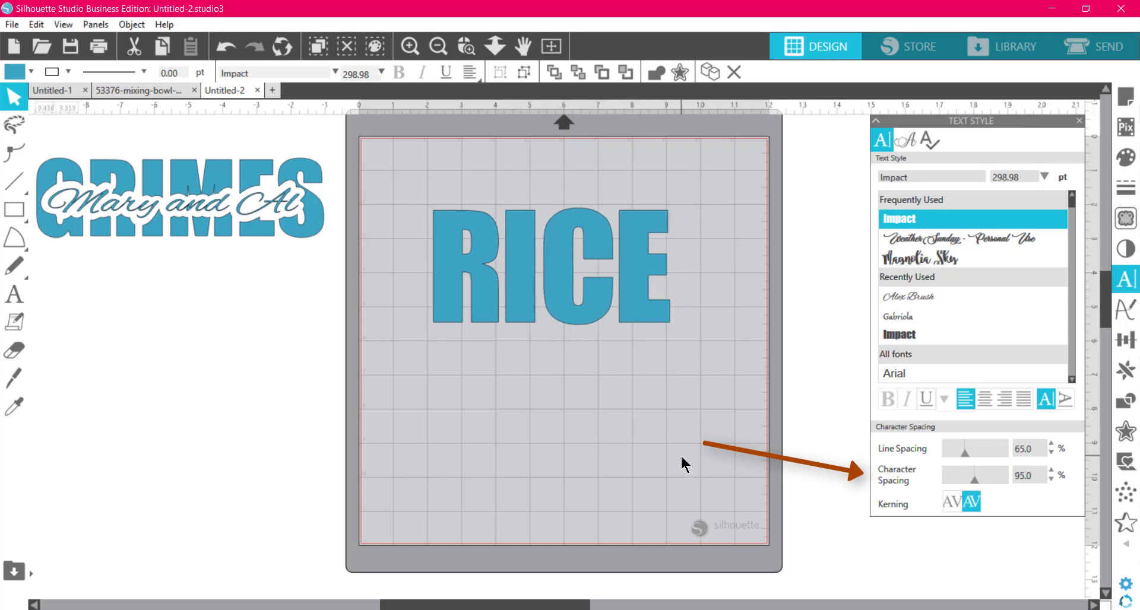
pyautogui.click(894, 373)
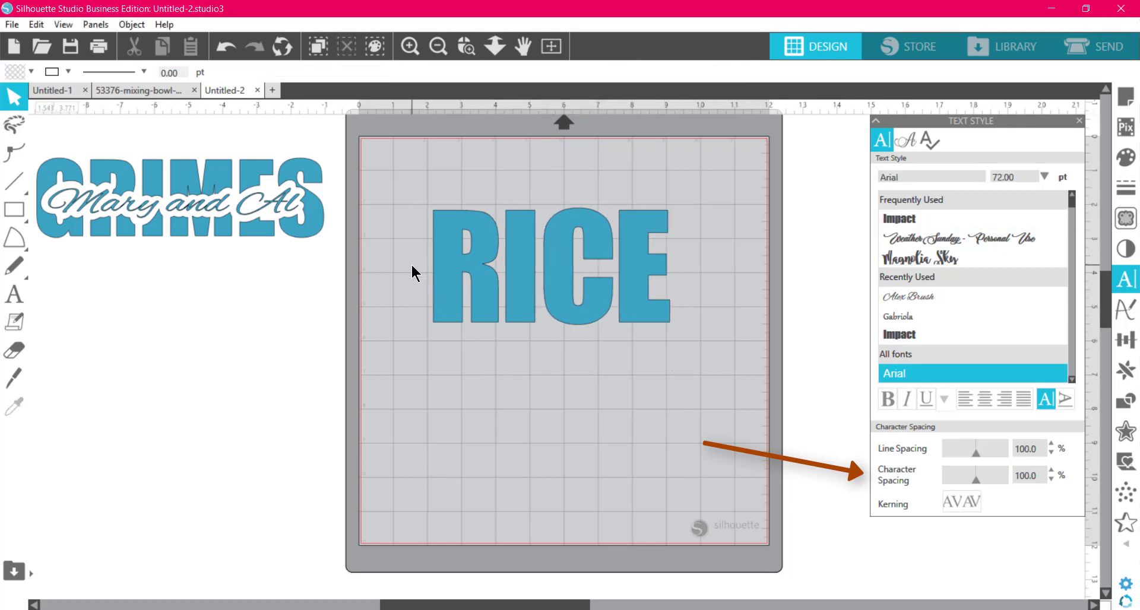
pyautogui.moveTo(496, 356)
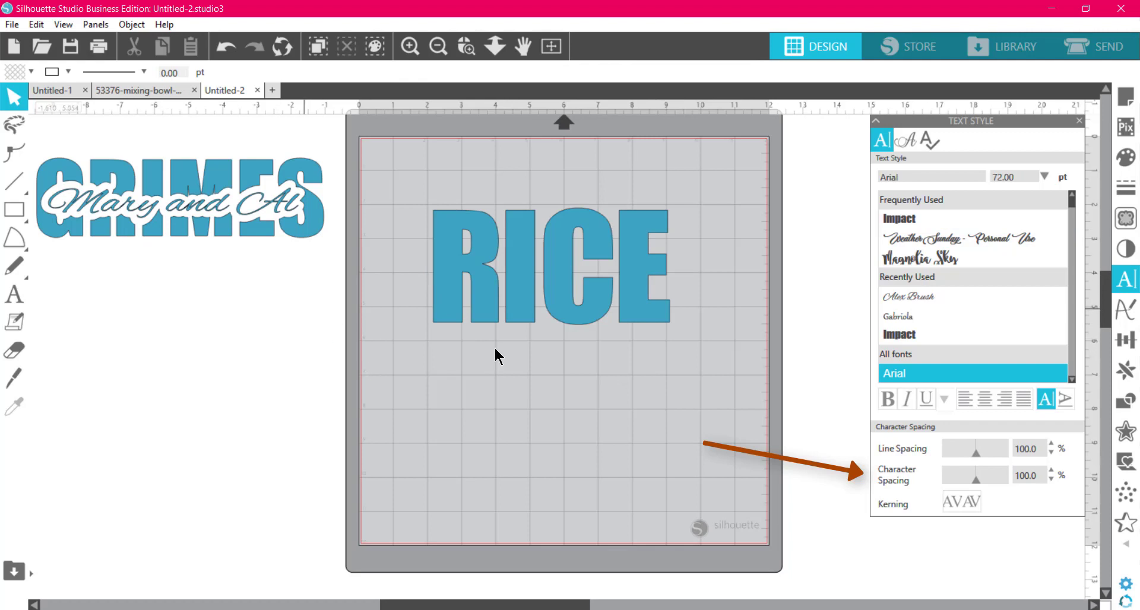
# Add a trial JEAN AND DEAN line below RICE, set it to Alex Brush, then remove it.
pyautogui.click(14, 294)
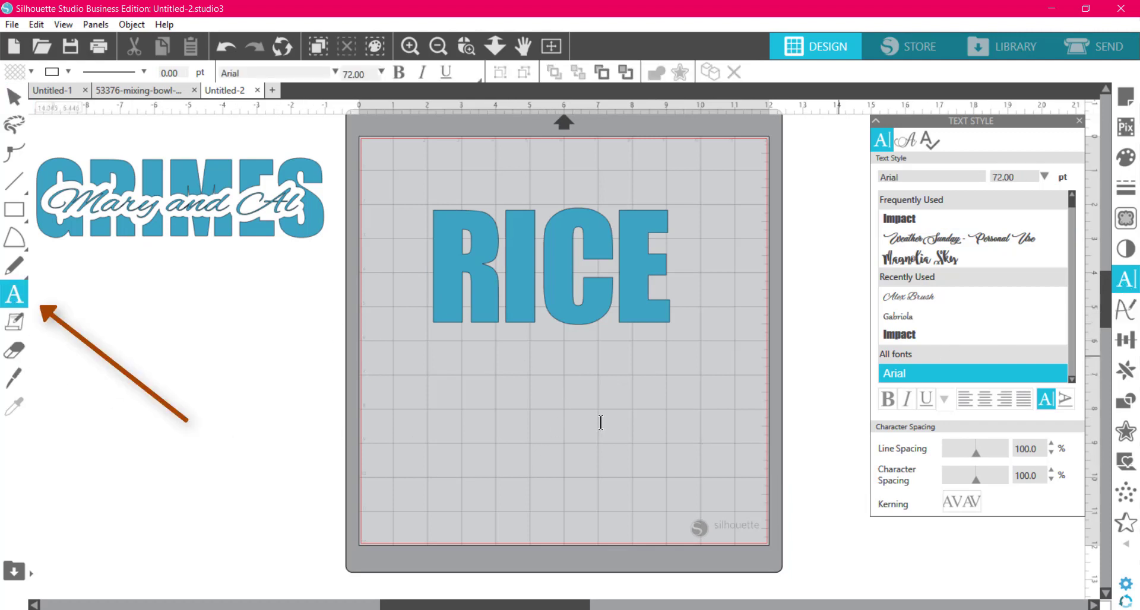
pyautogui.write('JEAN')
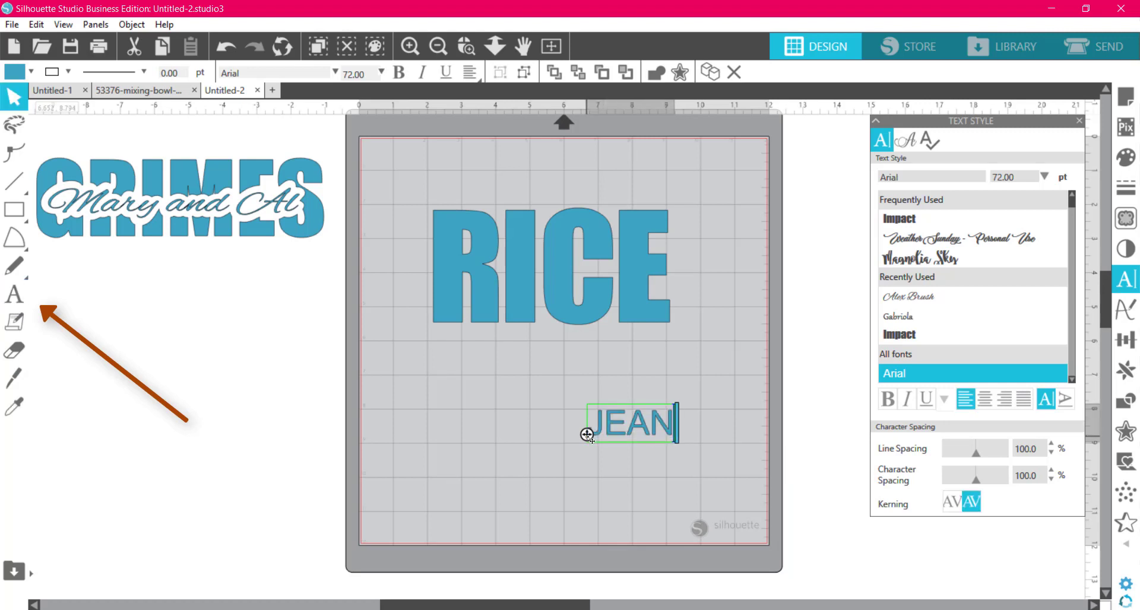
pyautogui.write('AND DEA')
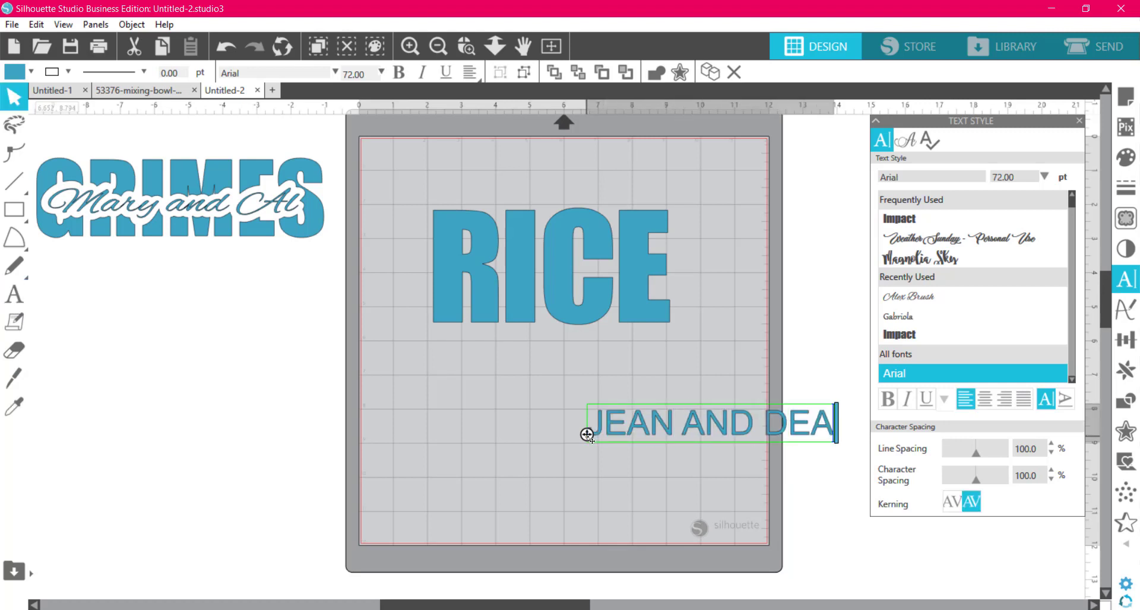
pyautogui.write('N')
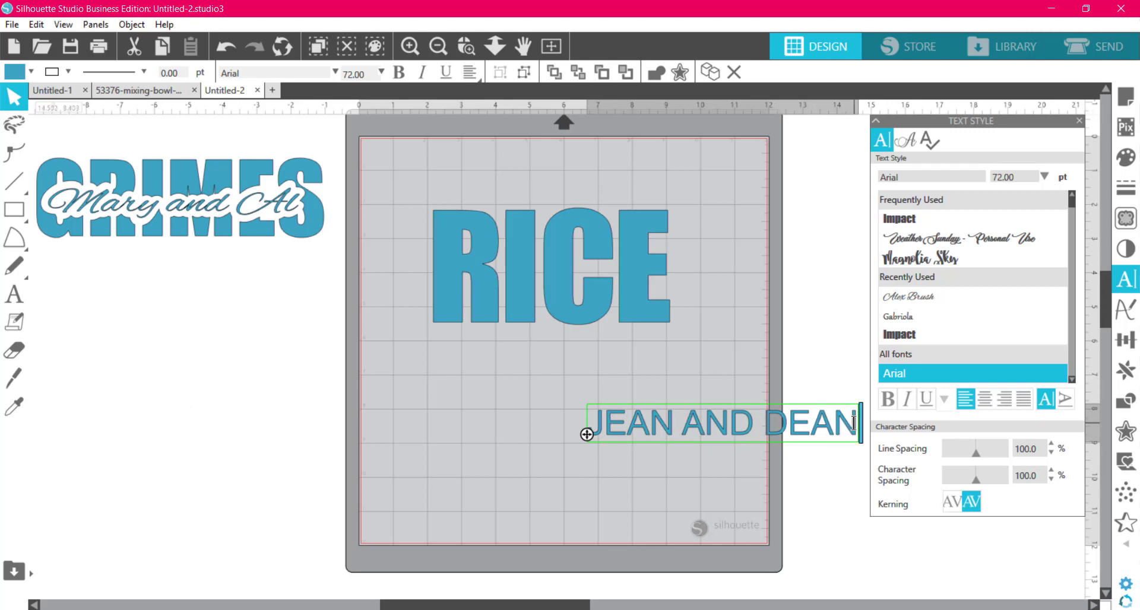
pyautogui.moveTo(856, 423); pyautogui.dragTo(589, 422)
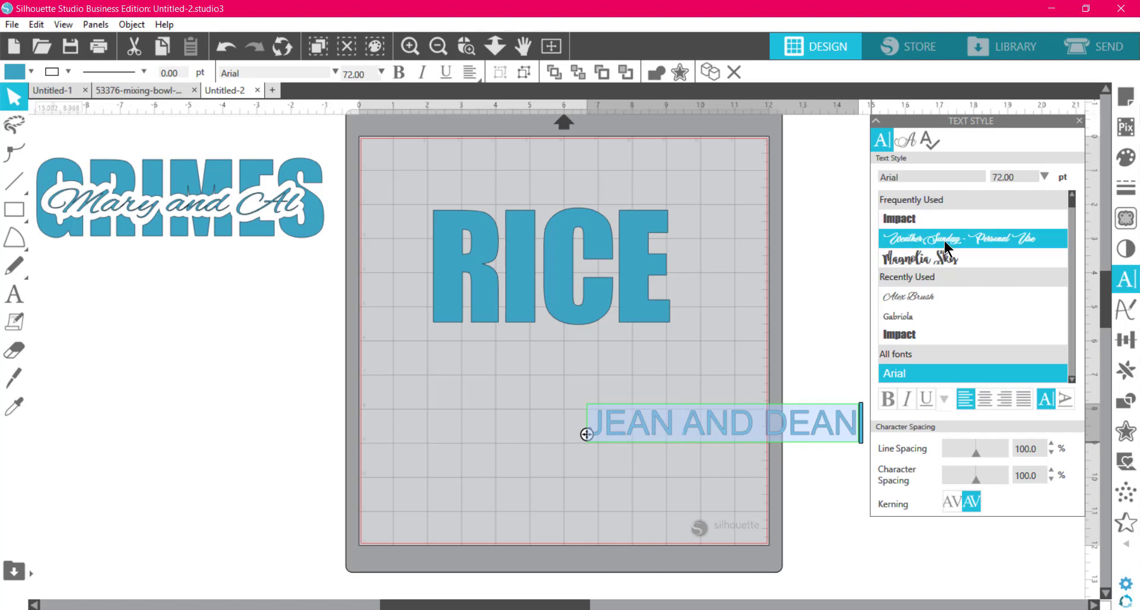
pyautogui.moveTo(938, 287)
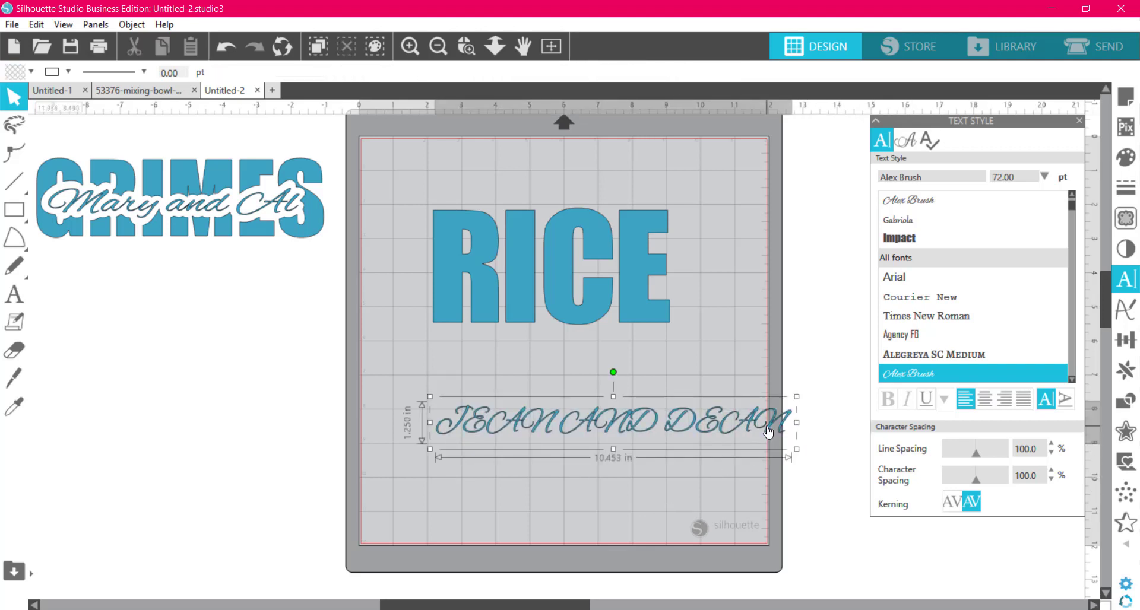
pyautogui.doubleClick(610, 421)
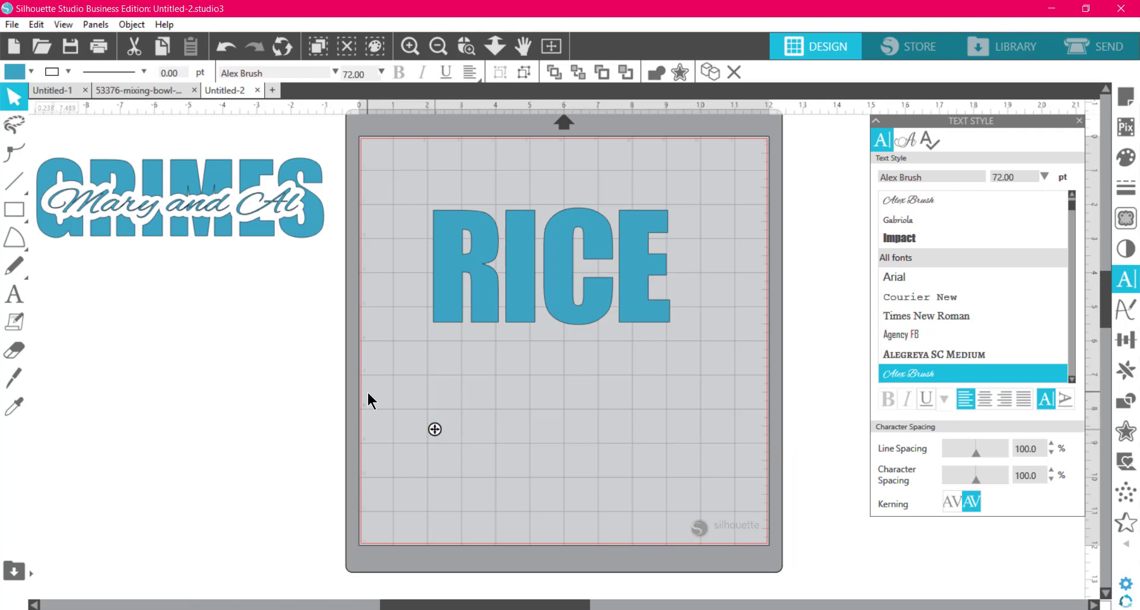
# Add 'Jean and Dean' in Alex Brush below RICE and select it for enlarging.
pyautogui.click(435, 429)
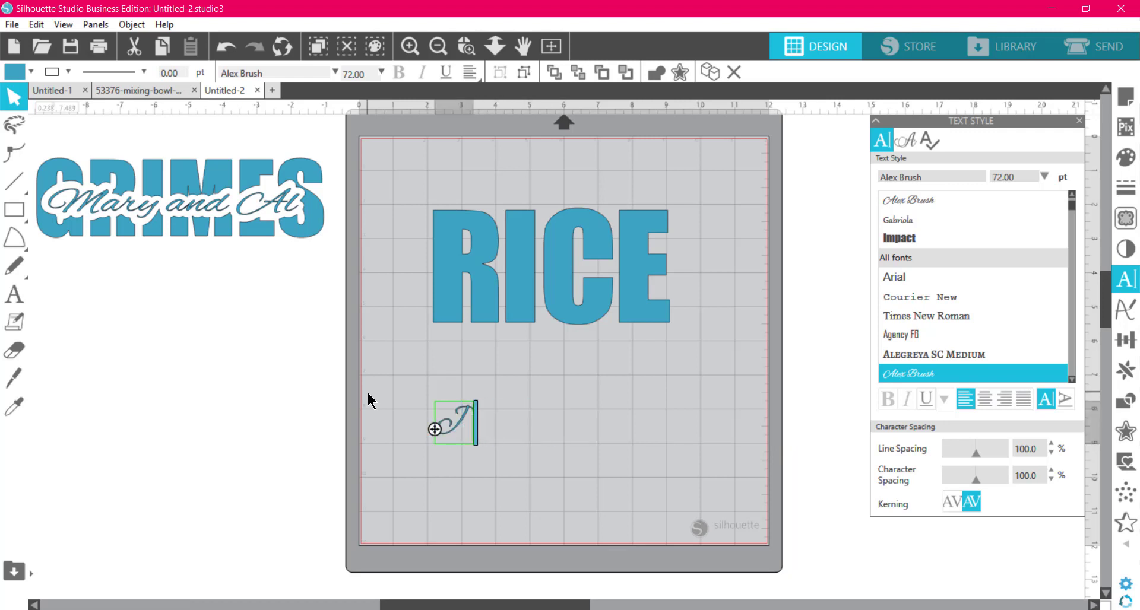
pyautogui.write('Jean and')
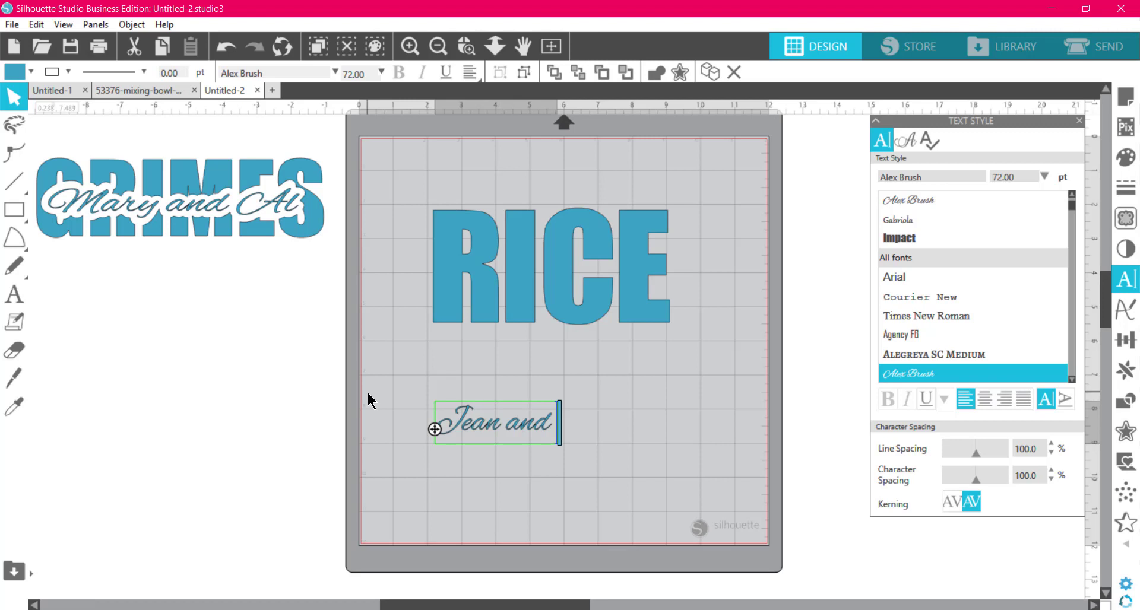
pyautogui.write('Dean')
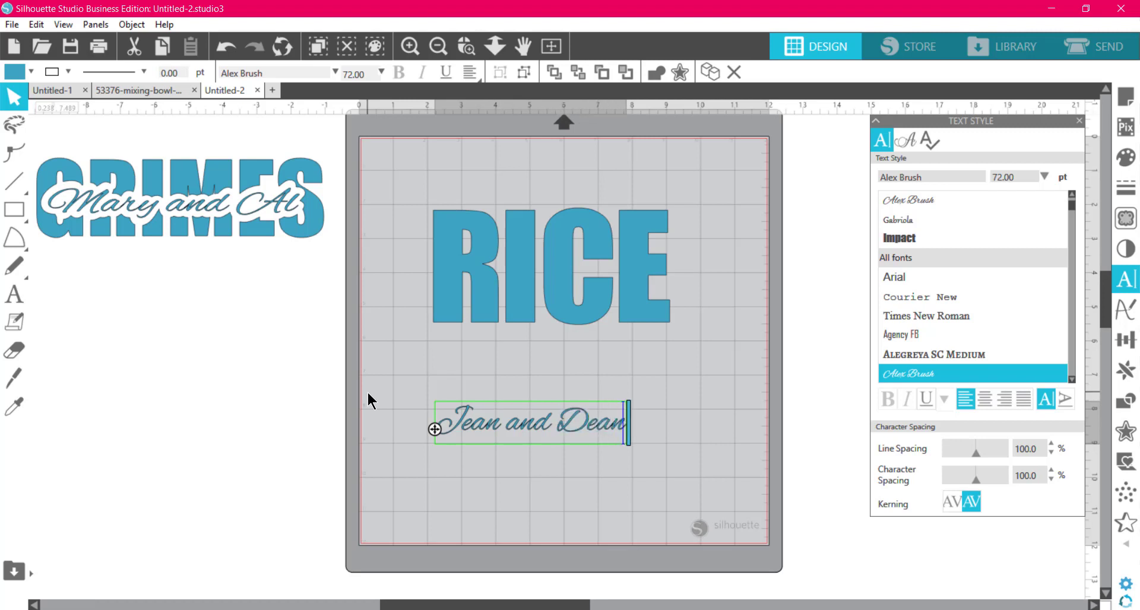
pyautogui.click(893, 276)
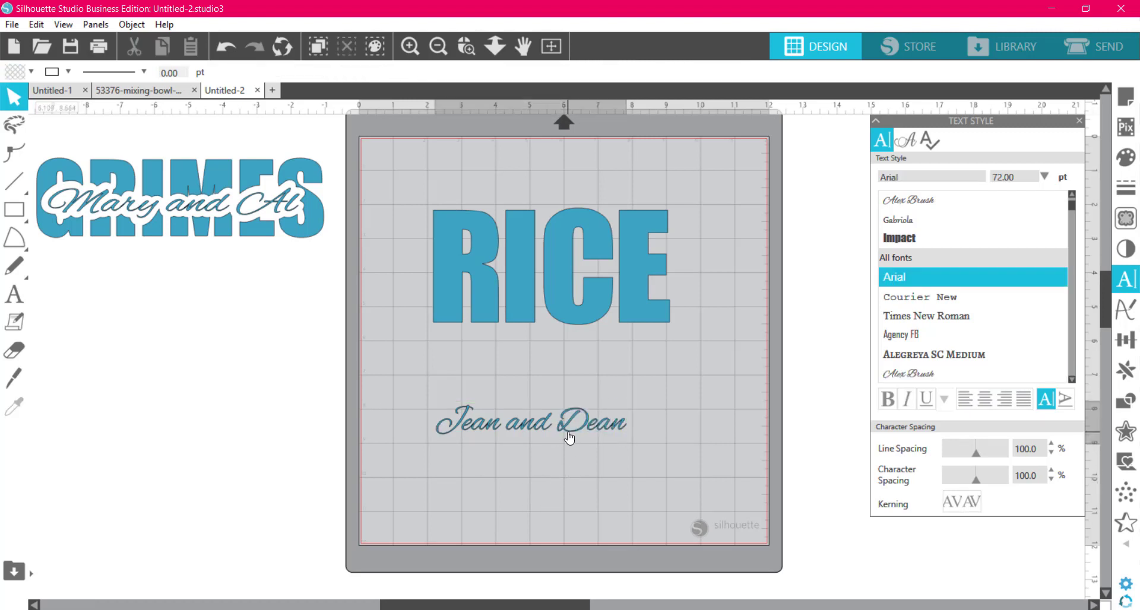
pyautogui.click(532, 423)
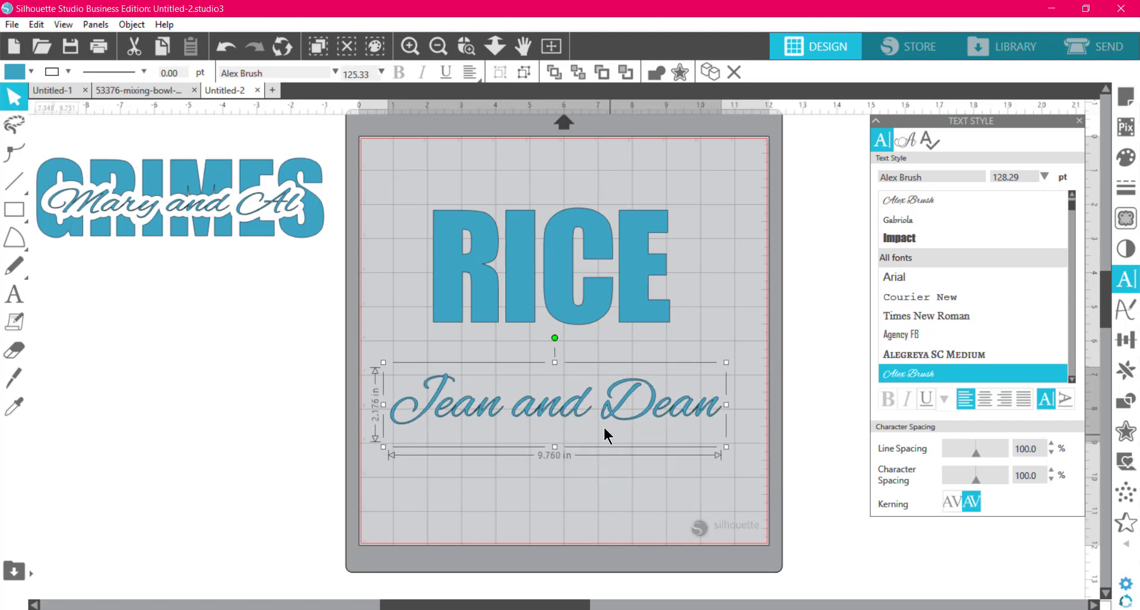
# Convert the Jean and Dean script text to path shapes.
pyautogui.rightClick(606, 429)
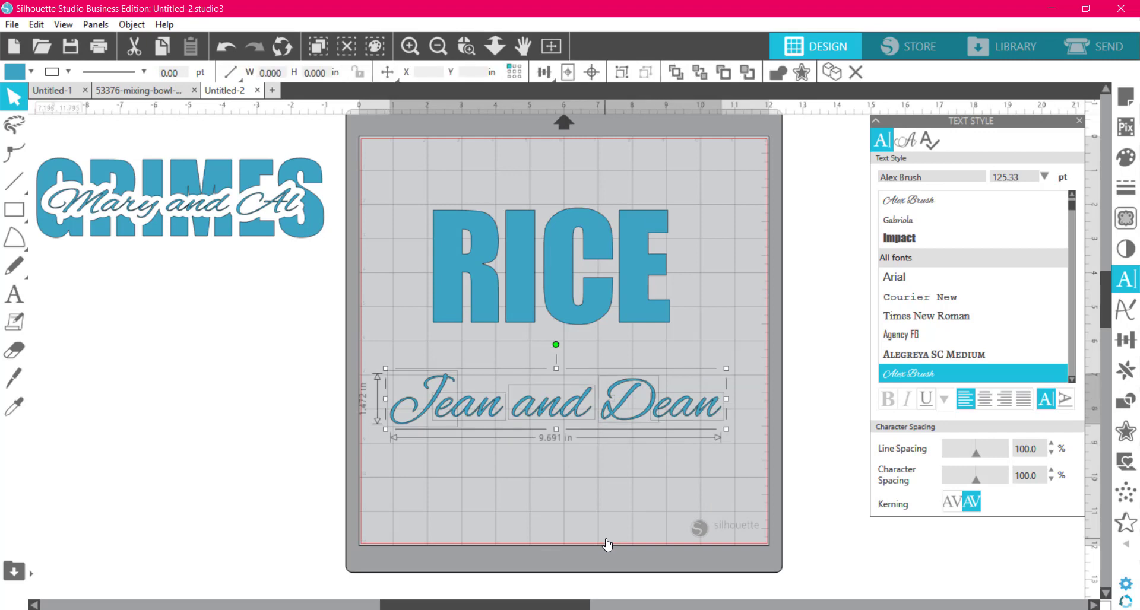
pyautogui.click(893, 277)
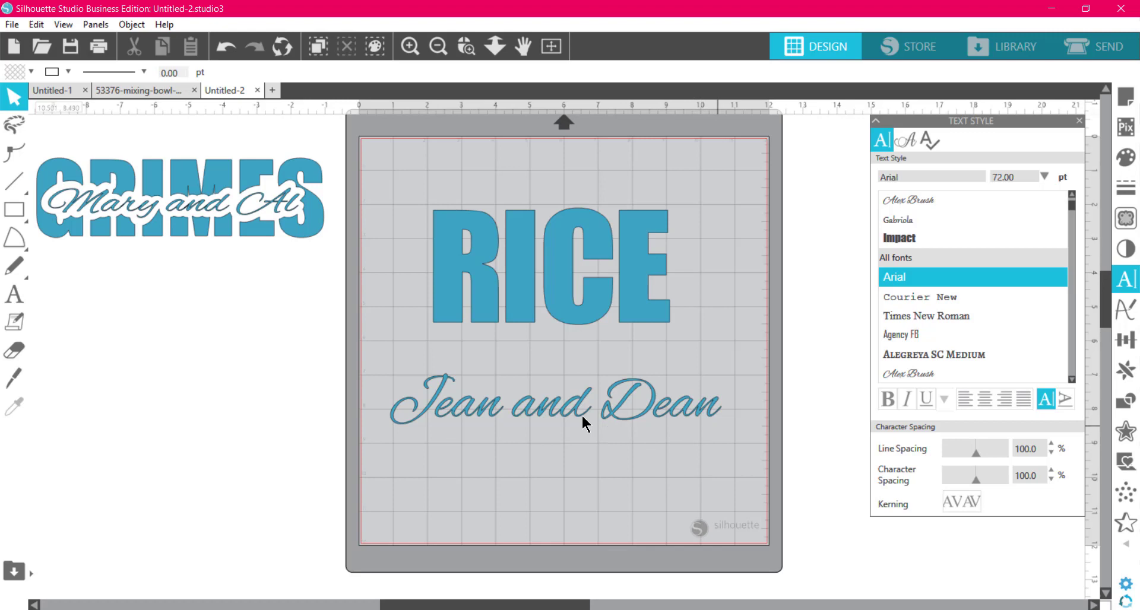
pyautogui.click(552, 404)
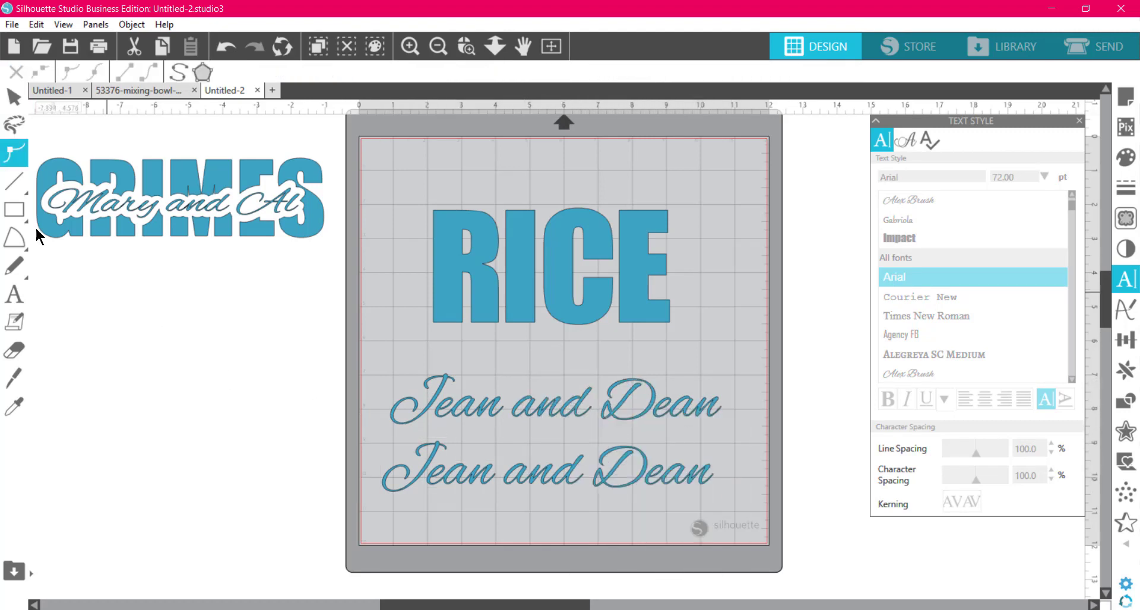
pyautogui.click(13, 96)
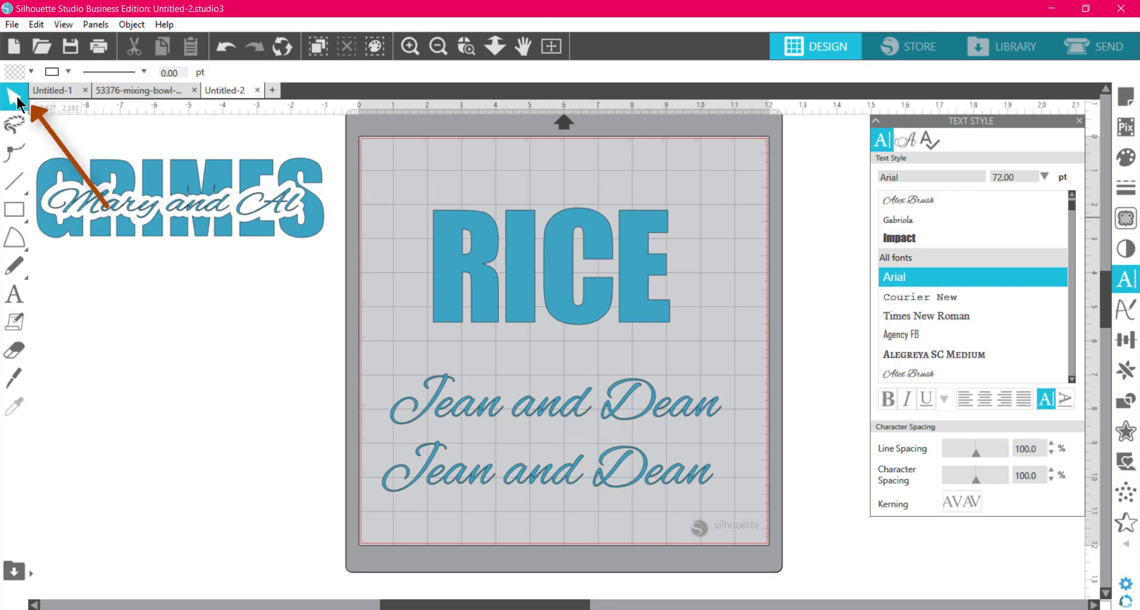
pyautogui.moveTo(13, 99)
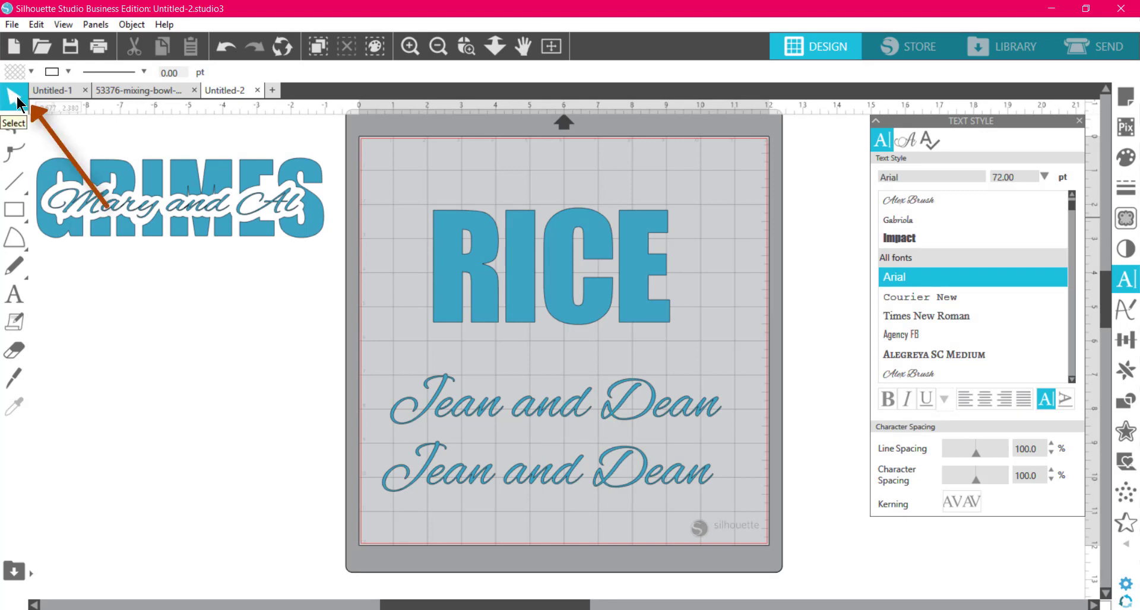
pyautogui.click(551, 405)
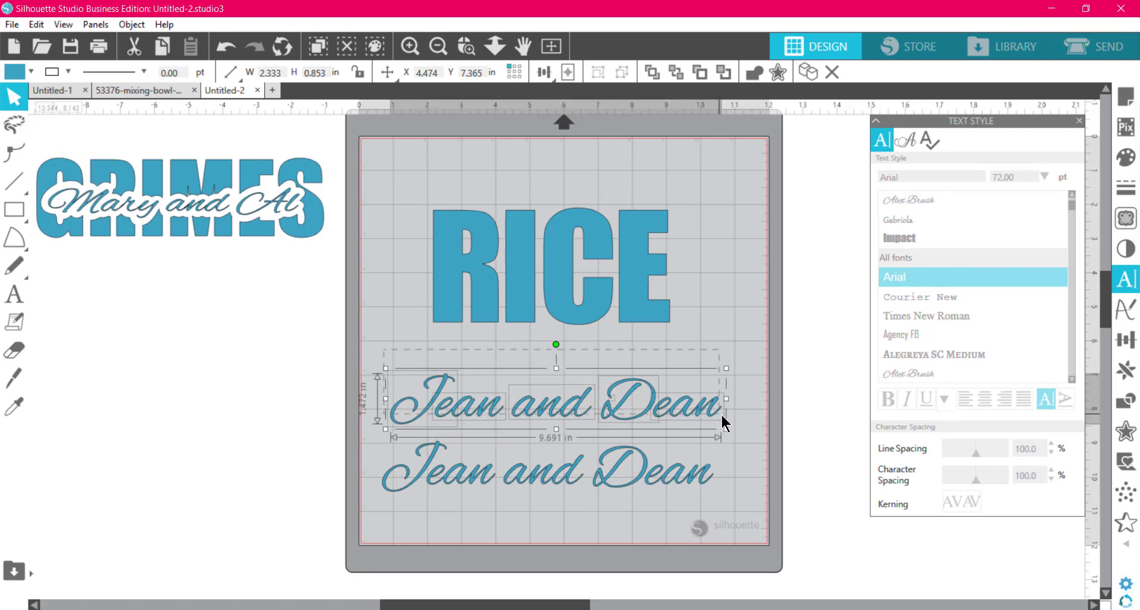
pyautogui.rightClick(722, 424)
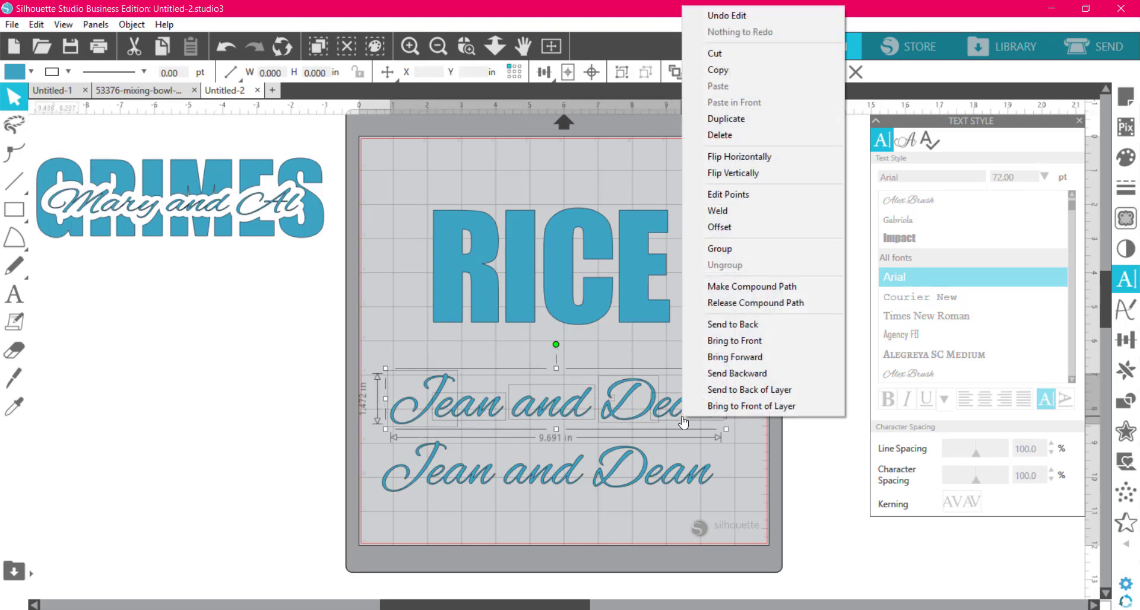
pyautogui.moveTo(717, 70)
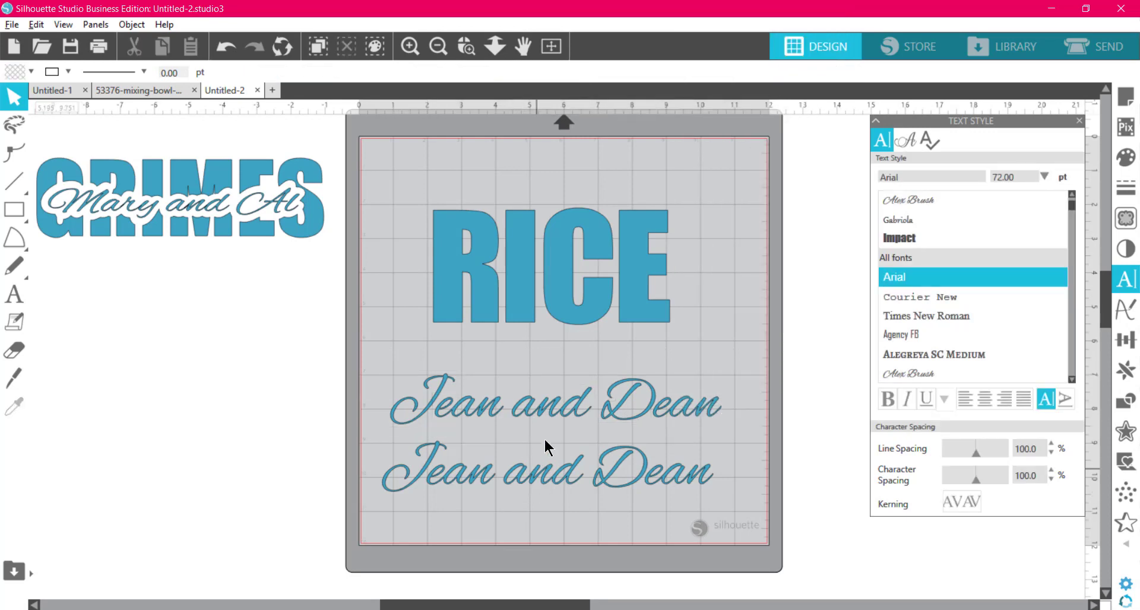
pyautogui.click(545, 405)
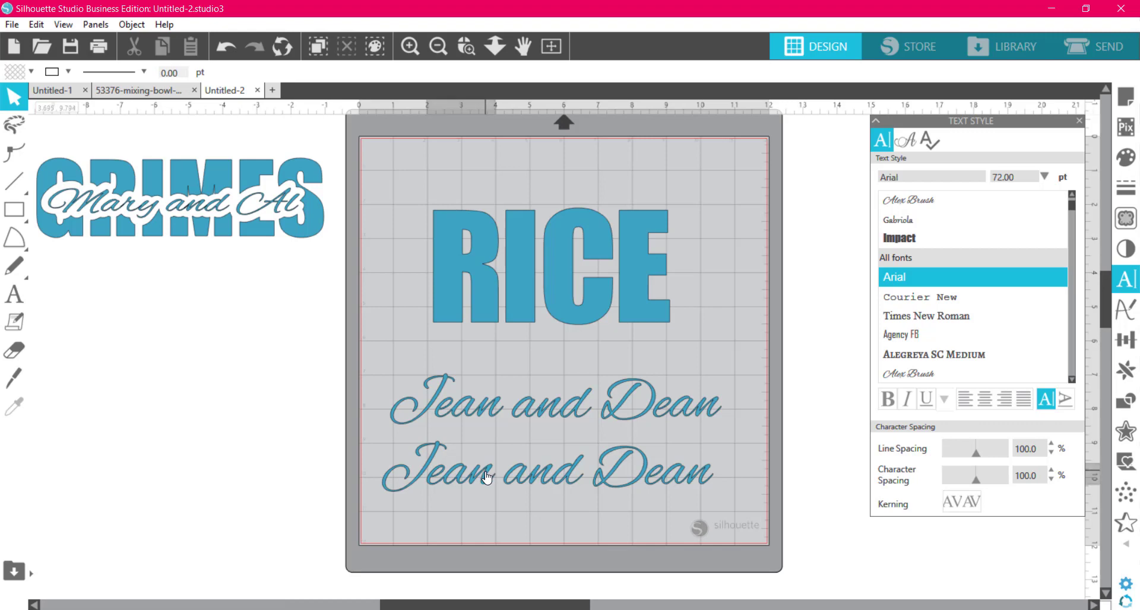
pyautogui.click(483, 476)
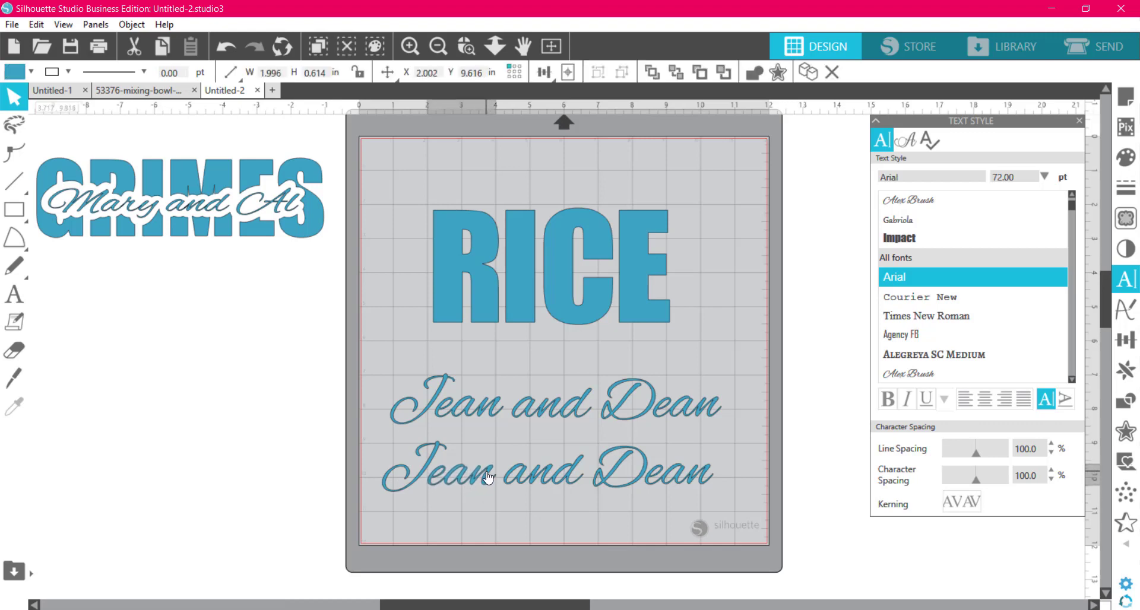
pyautogui.click(225, 46)
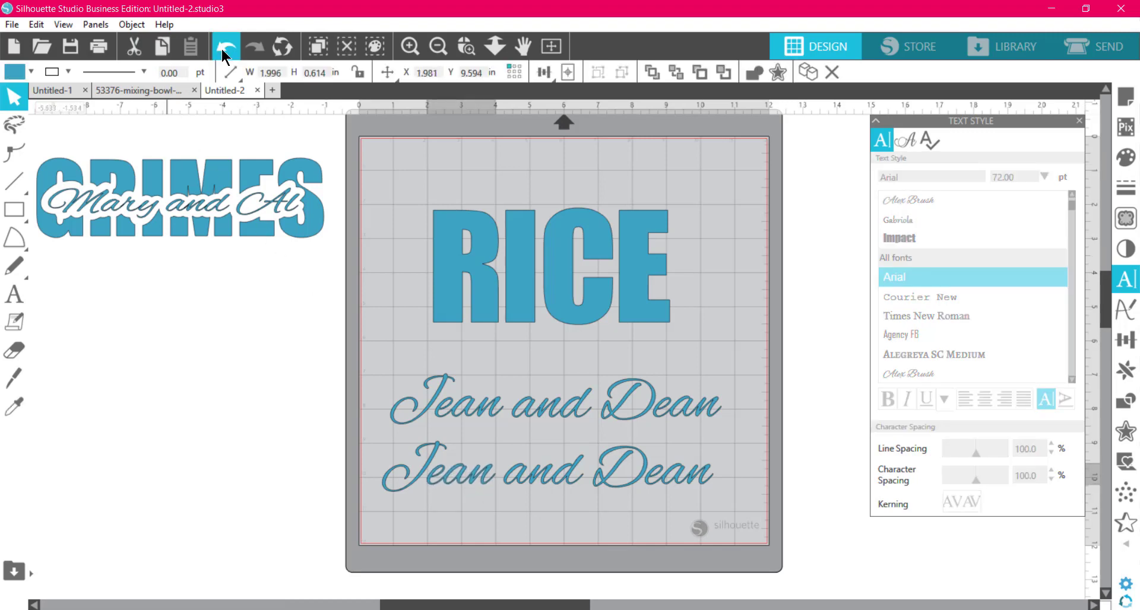
pyautogui.click(552, 404)
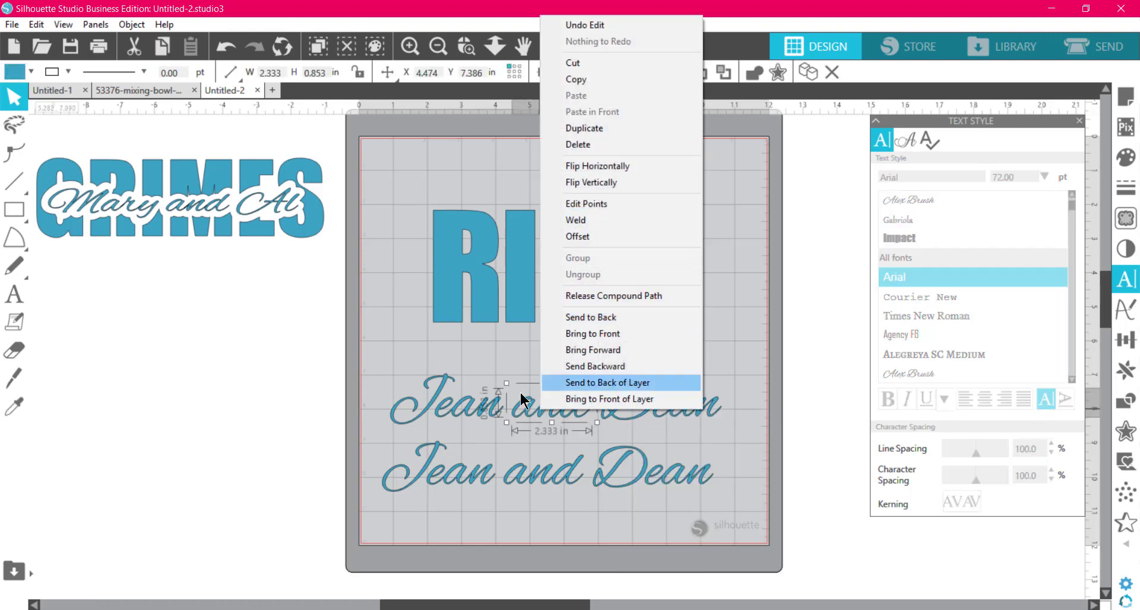
pyautogui.click(607, 382)
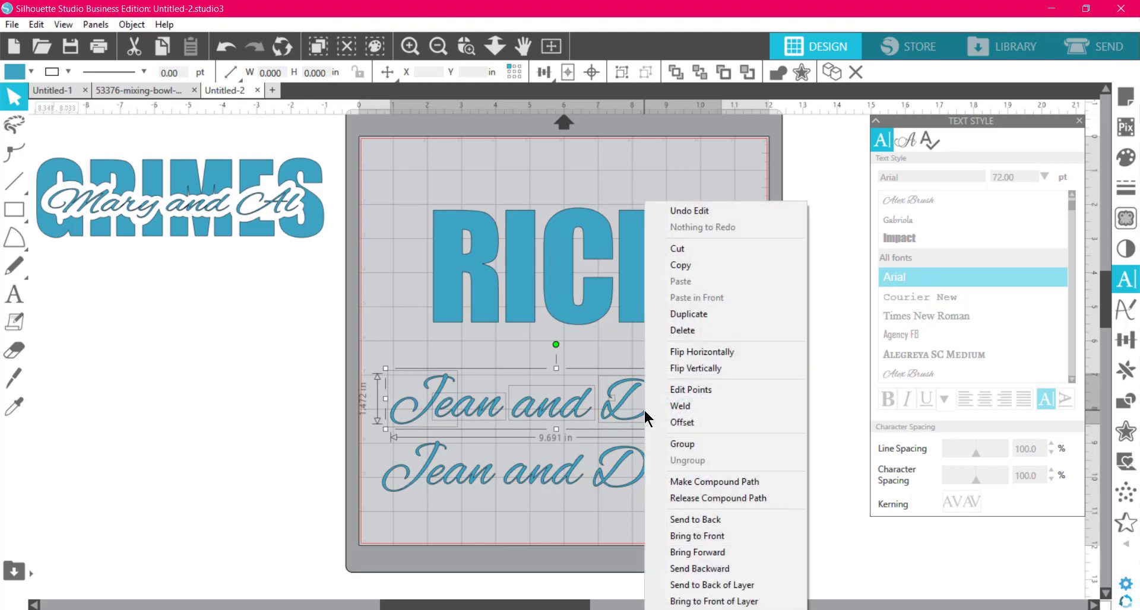
pyautogui.click(627, 521)
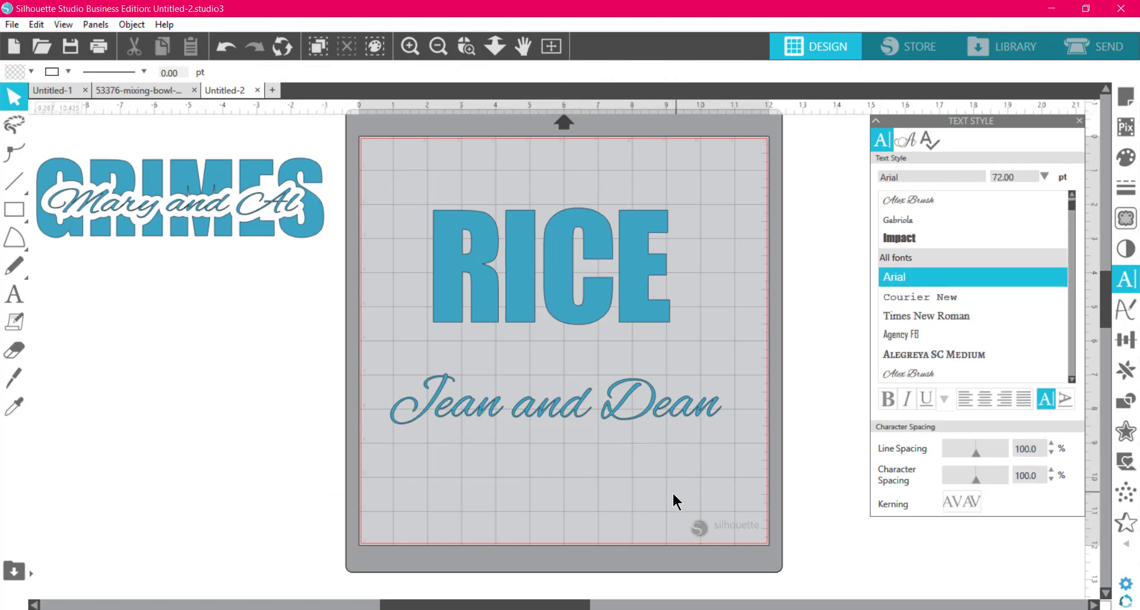
pyautogui.click(552, 403)
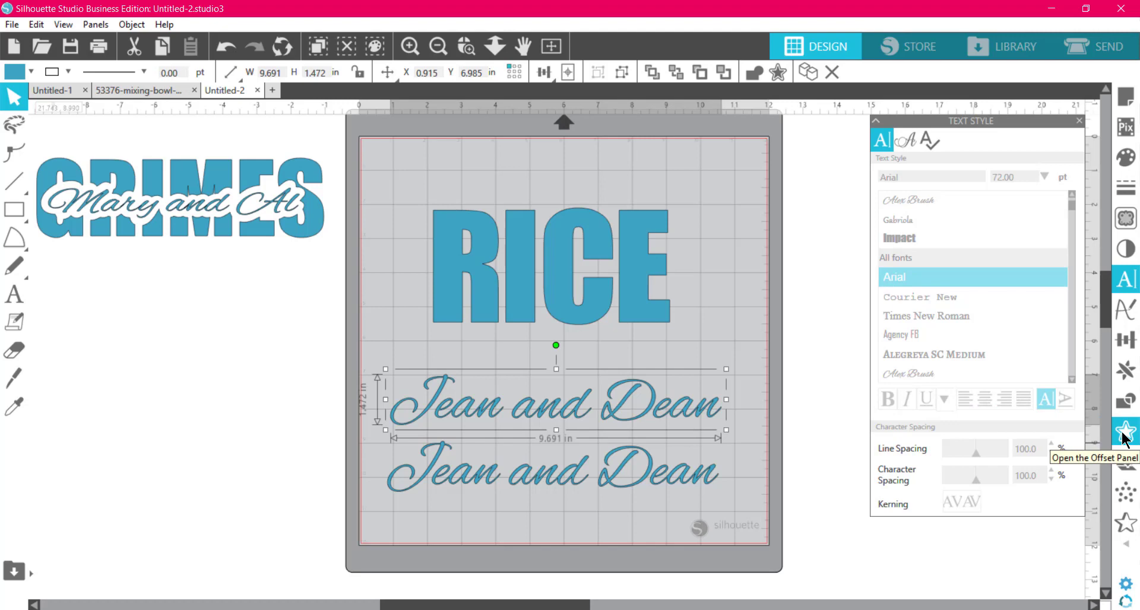
# Create an outward offset of about 0.21 in around Jean and Dean and move the text off its outline.
pyautogui.click(1124, 432)
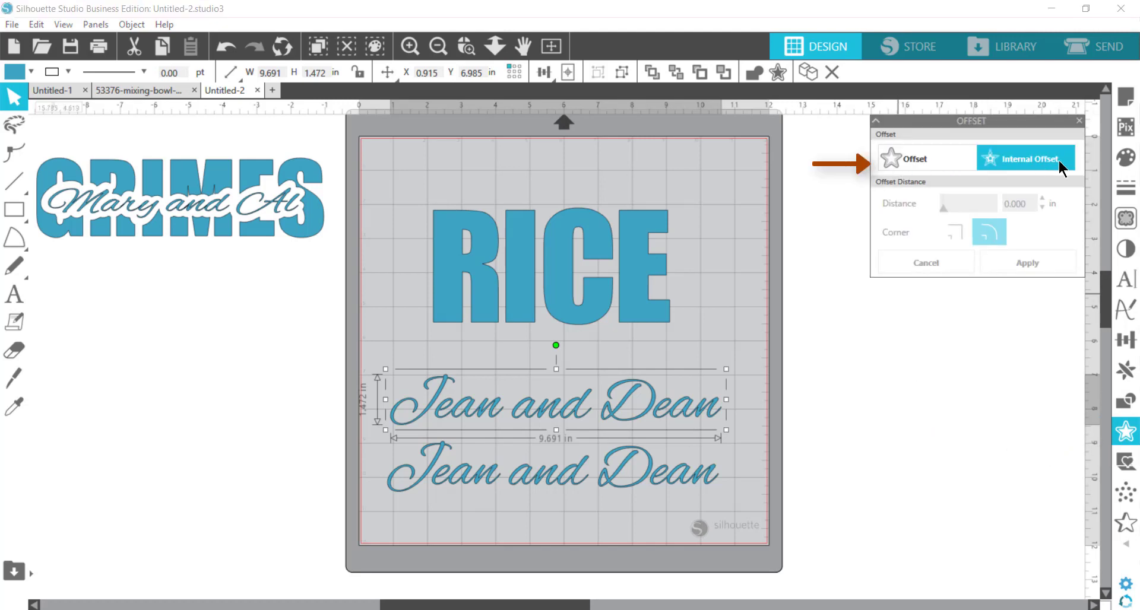
pyautogui.click(925, 158)
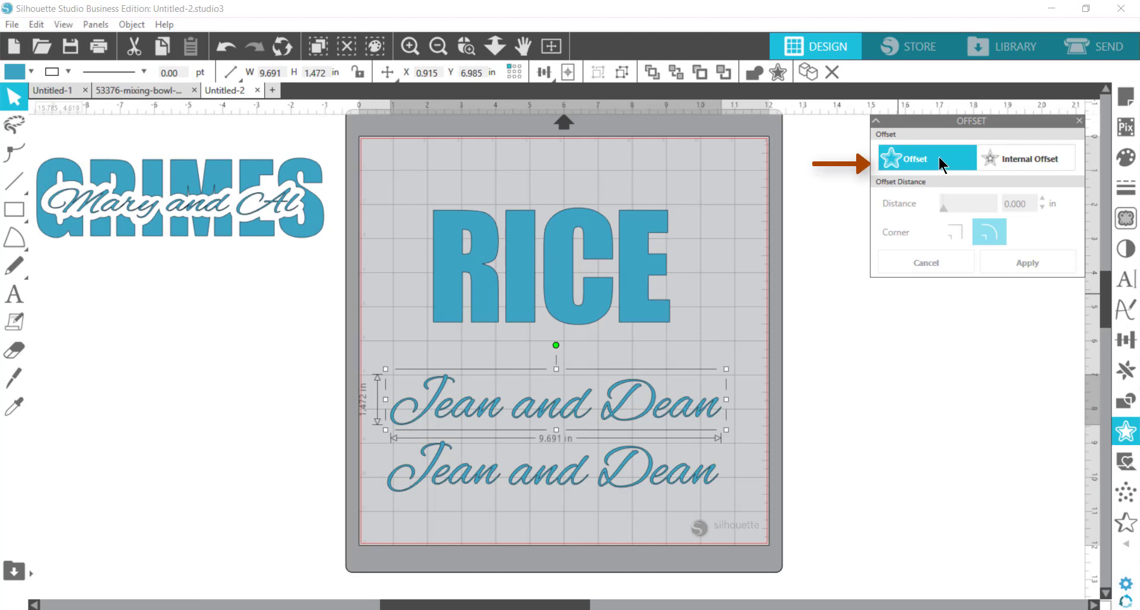
pyautogui.click(925, 158)
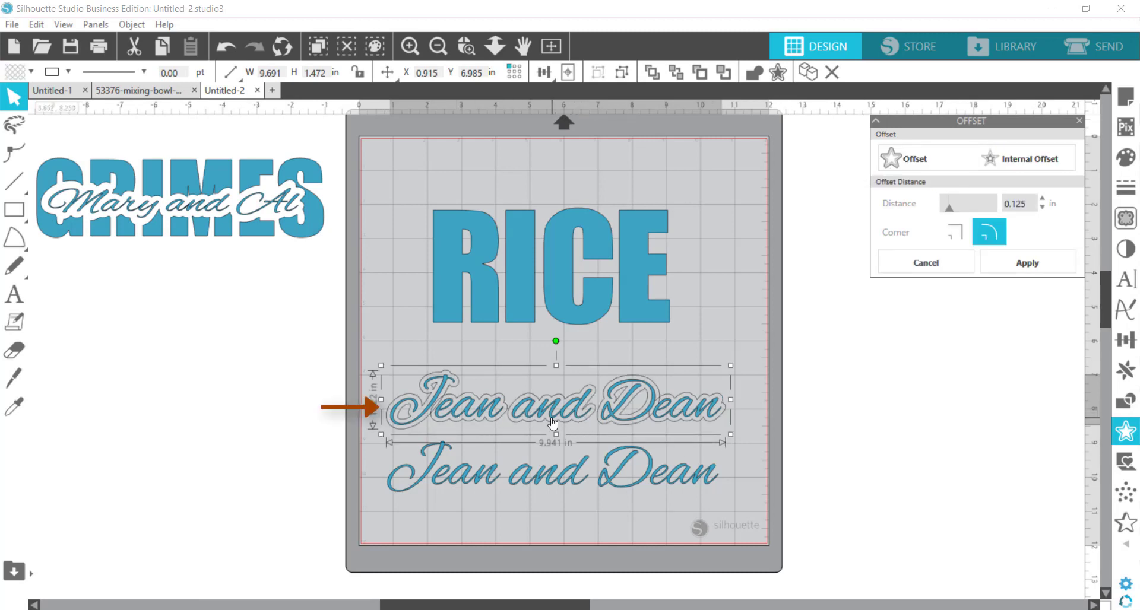
pyautogui.moveTo(624, 401)
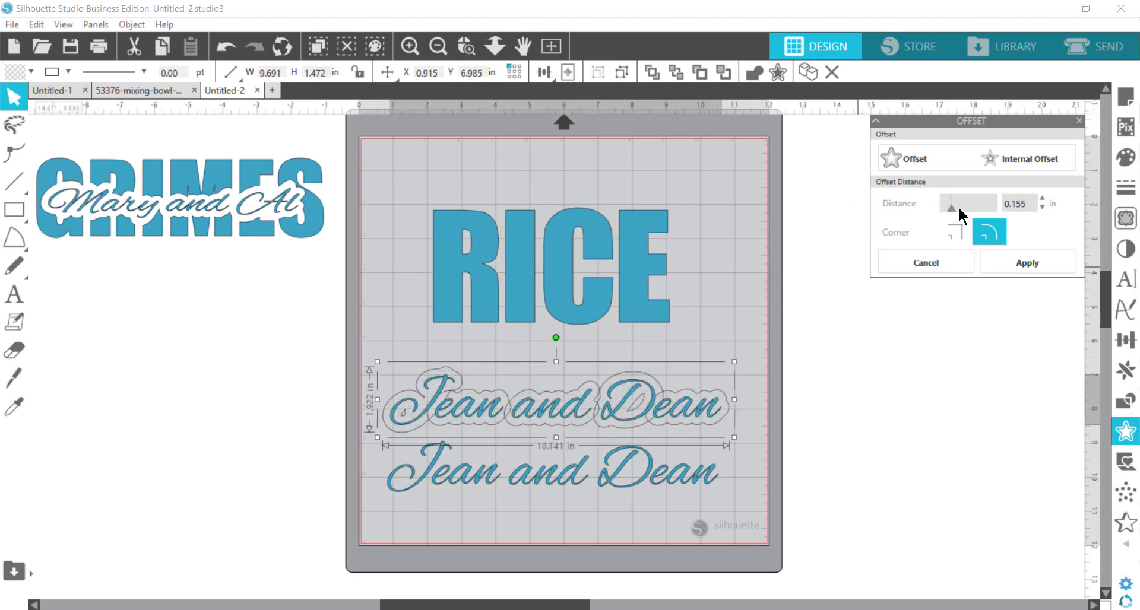
pyautogui.moveTo(950, 207); pyautogui.dragTo(960, 206)
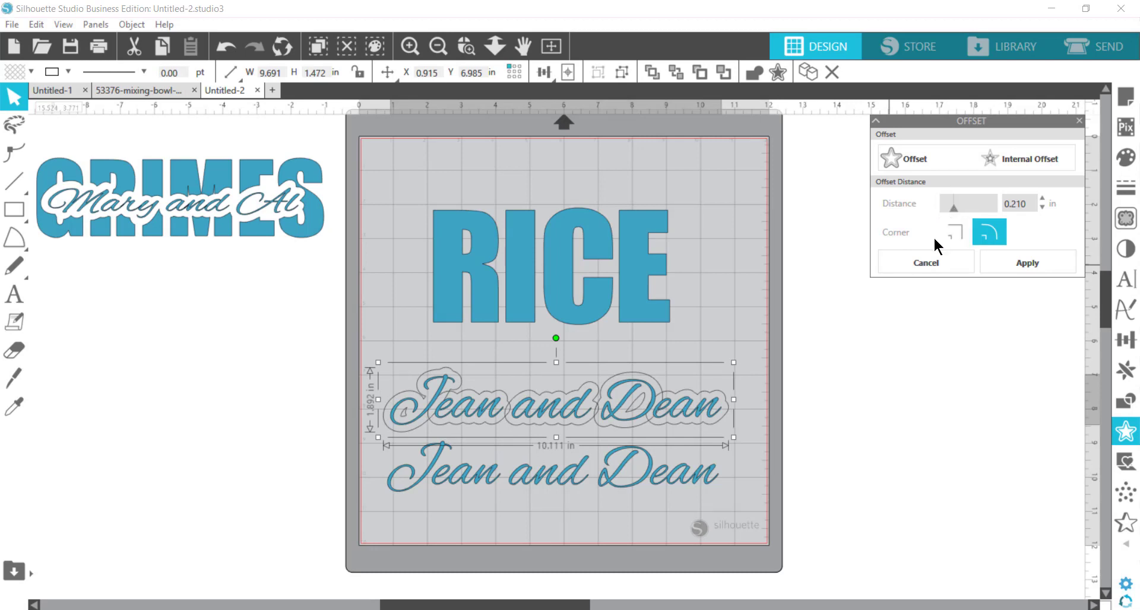
pyautogui.moveTo(507, 433)
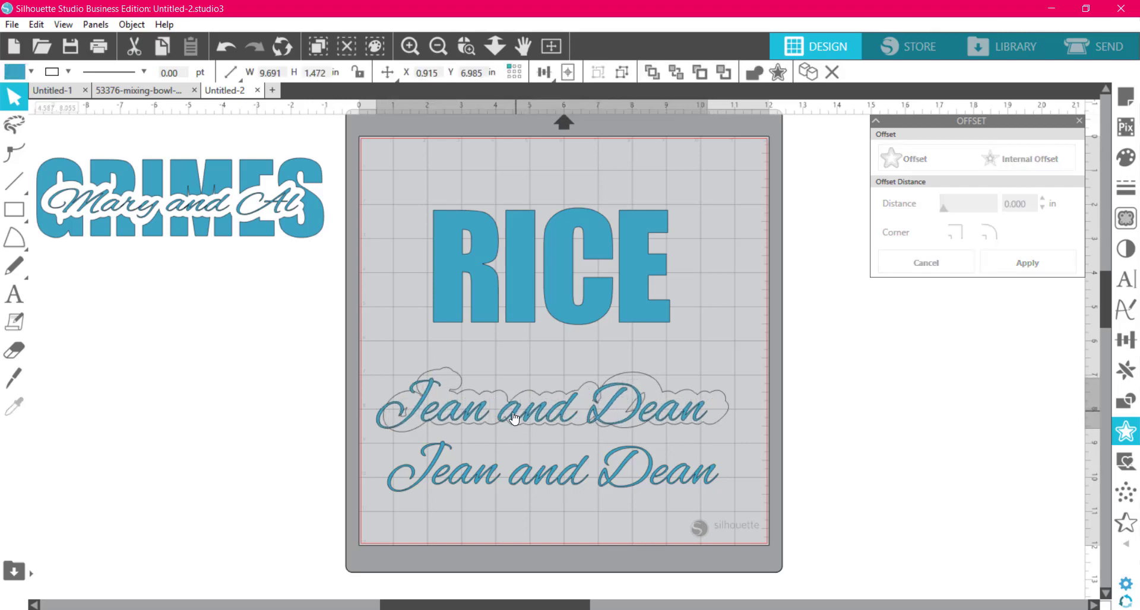
pyautogui.moveTo(548, 411); pyautogui.dragTo(218, 357)
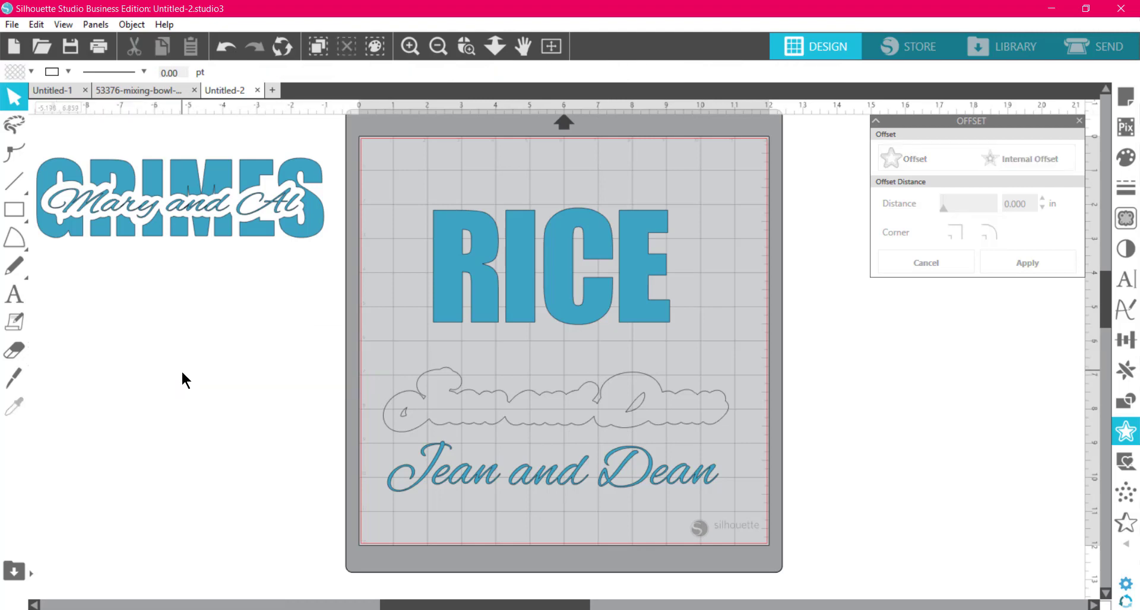
pyautogui.click(559, 384)
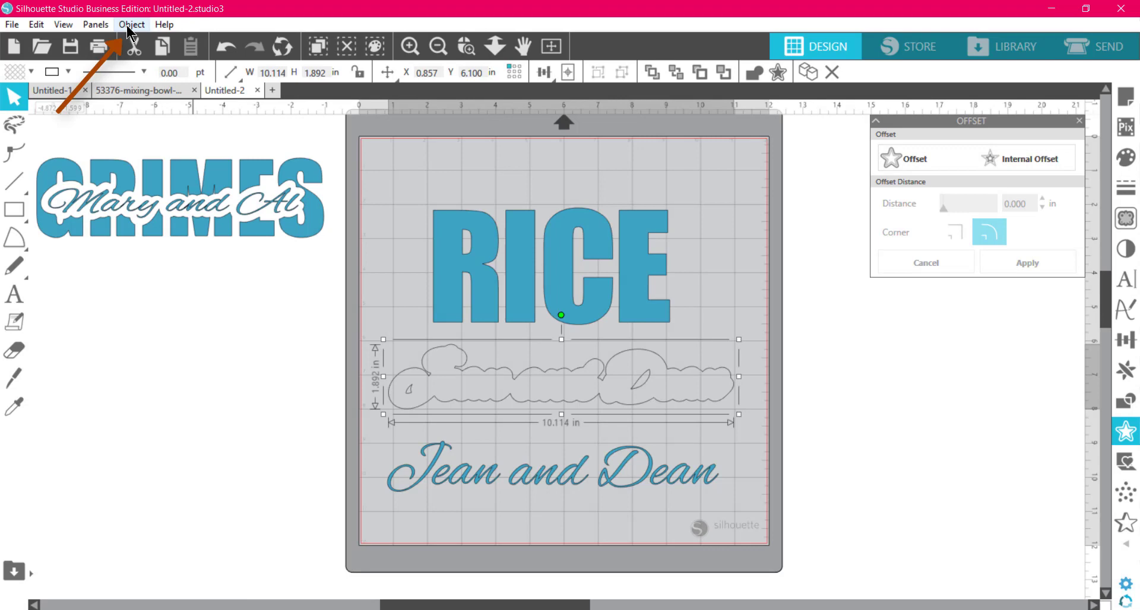
# Release the offset outline's compound path and fill the outer shape solid white.
pyautogui.click(132, 23)
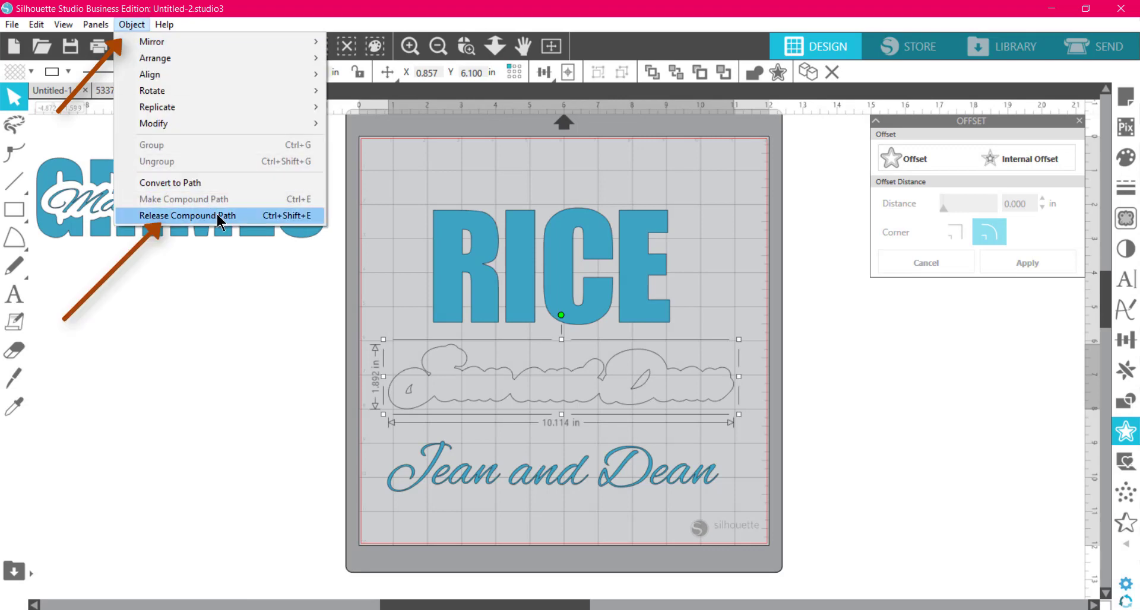
pyautogui.moveTo(233, 225)
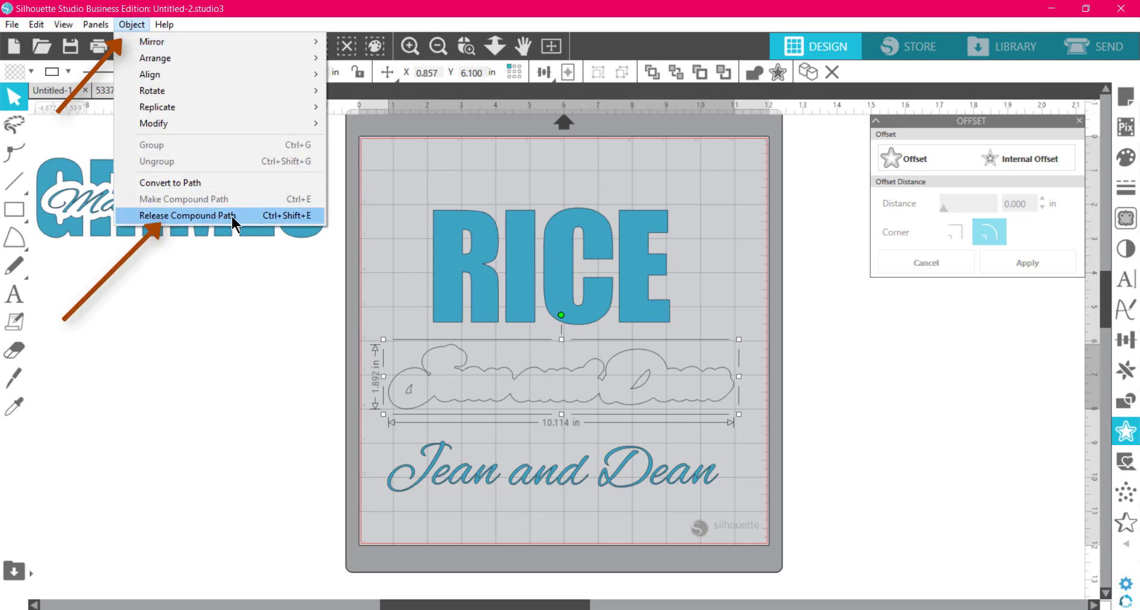
pyautogui.click(189, 216)
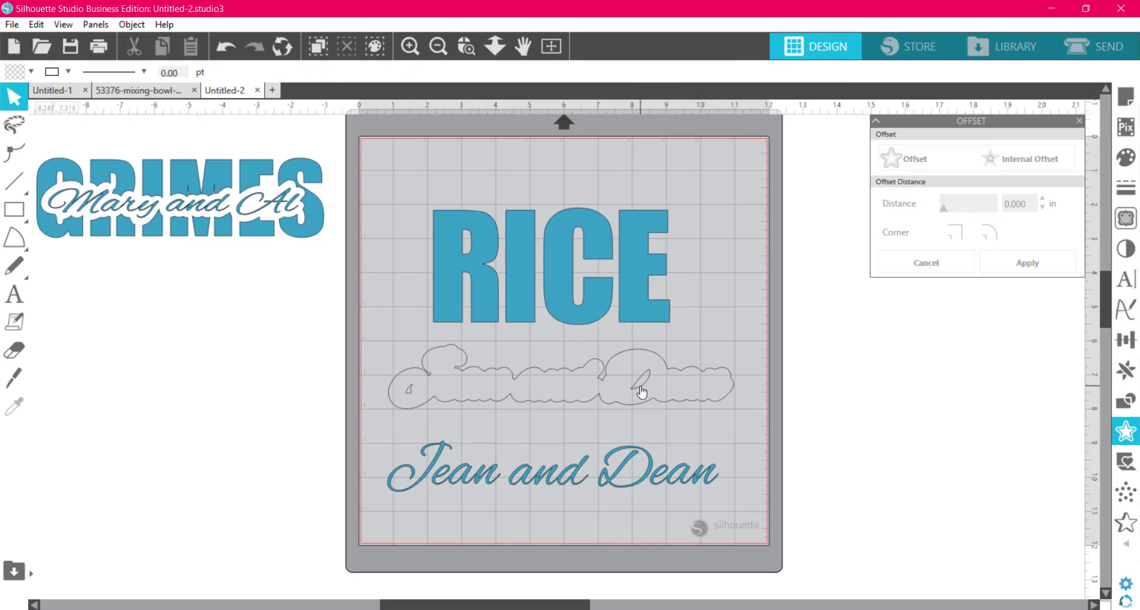
pyautogui.click(409, 392)
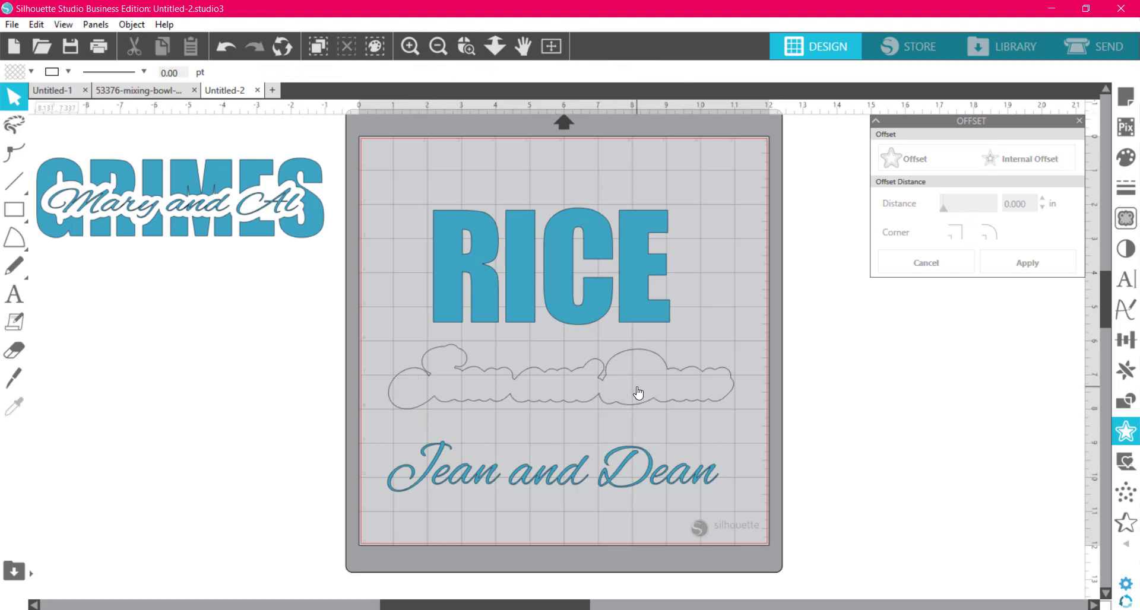
pyautogui.moveTo(78, 160)
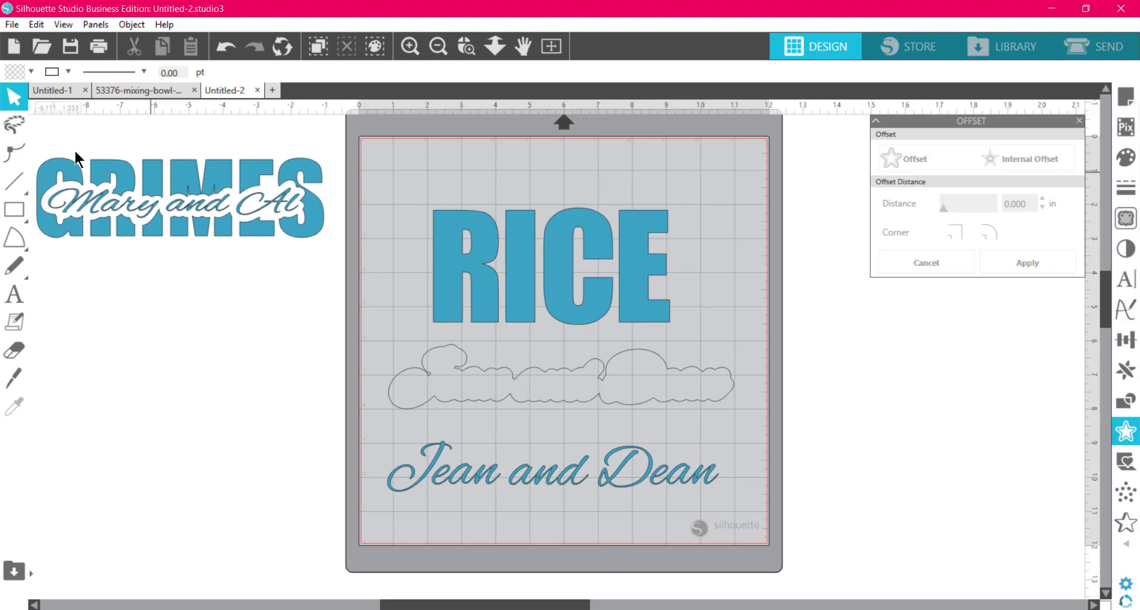
pyautogui.click(448, 378)
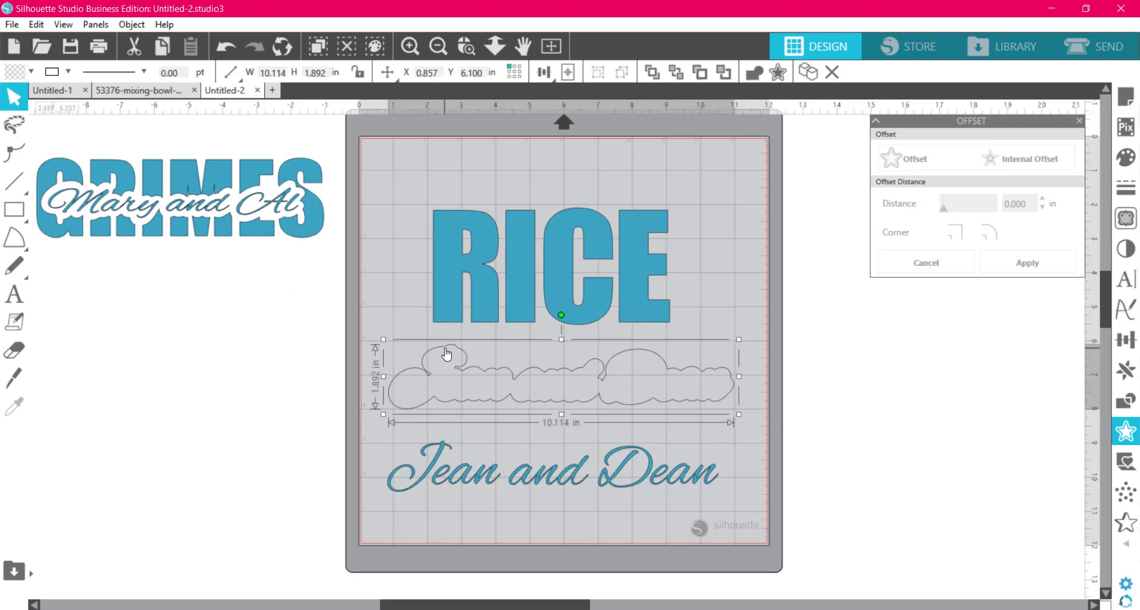
pyautogui.click(989, 232)
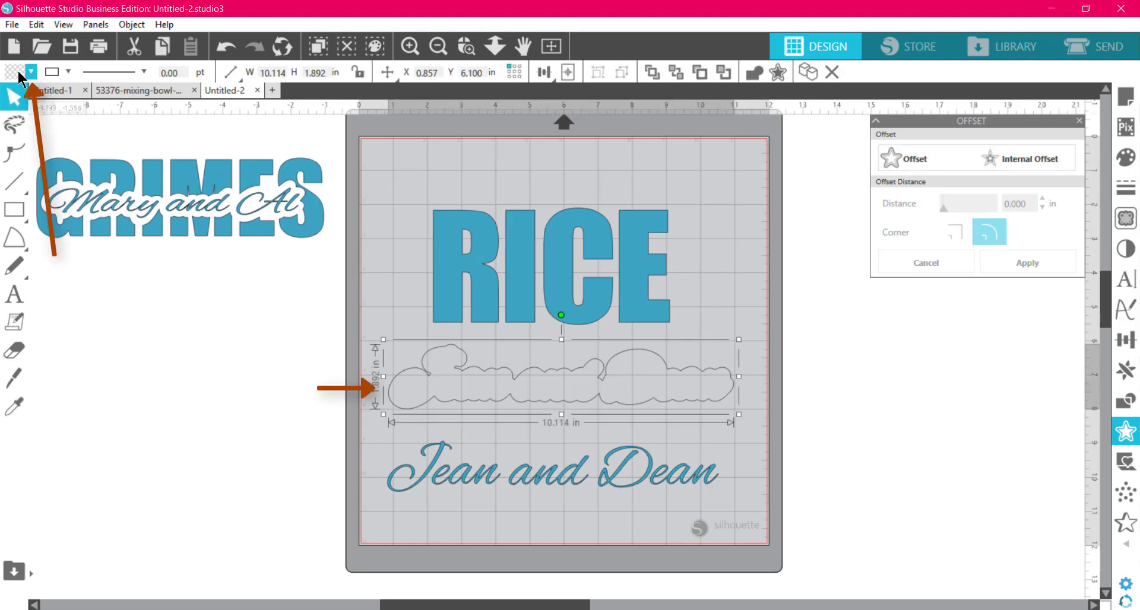
pyautogui.click(31, 72)
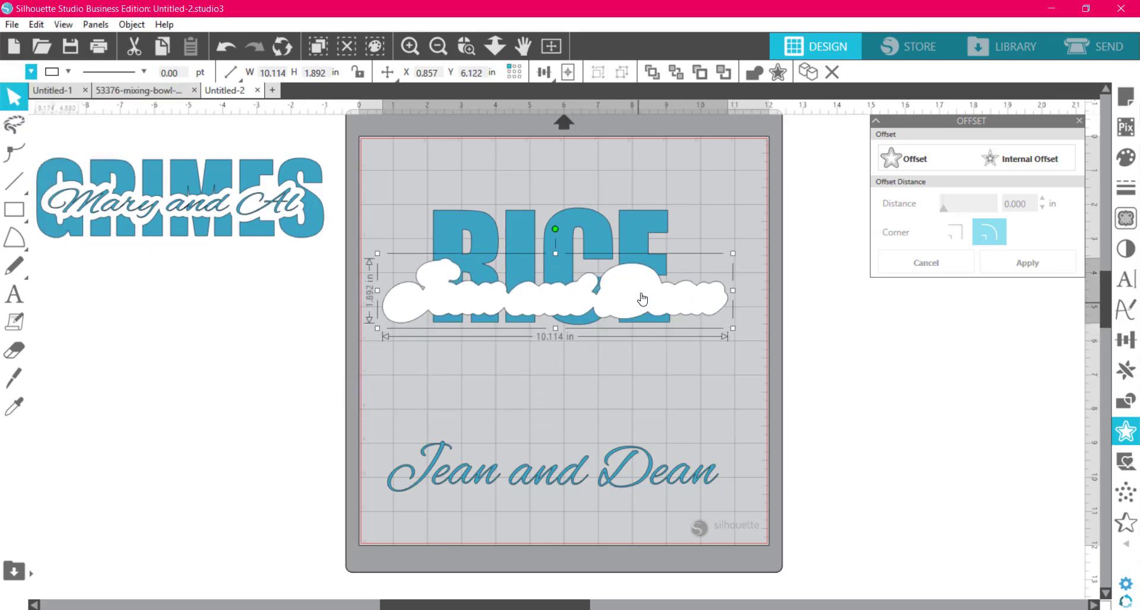
# Move the white outline over RICE and subtract it to cut a cloud-shaped gap.
pyautogui.moveTo(640, 298); pyautogui.dragTo(640, 283)
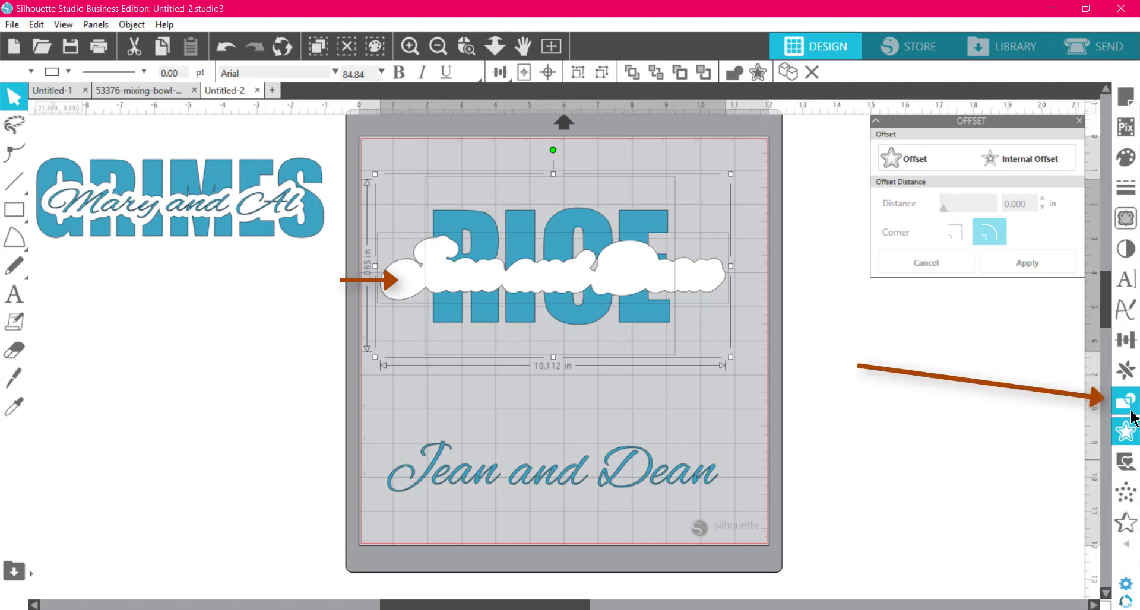
pyautogui.moveTo(1124, 400)
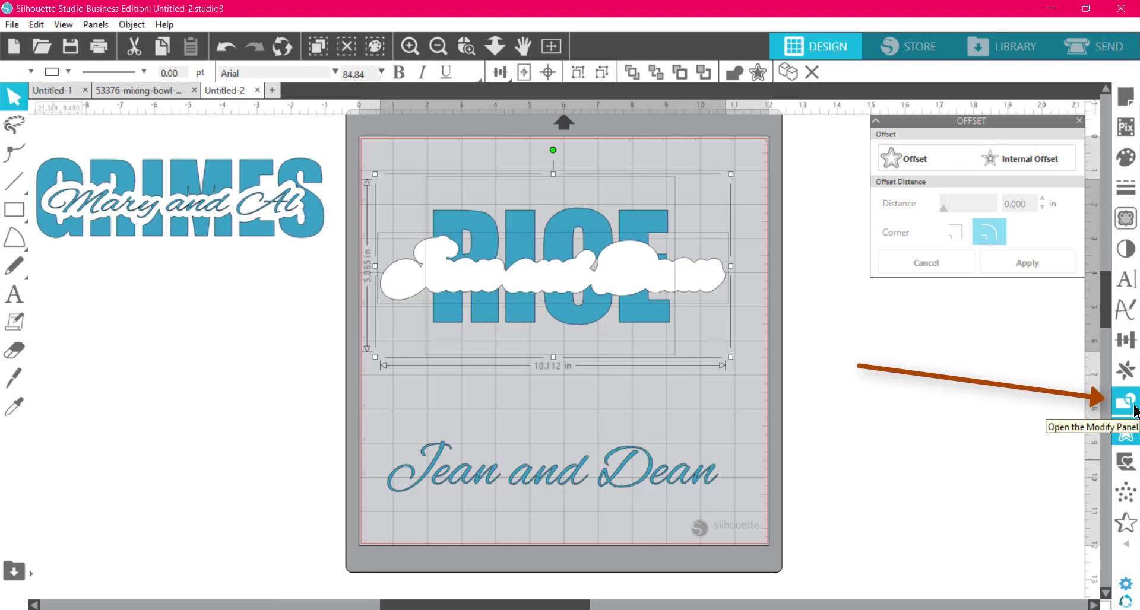
pyautogui.click(1125, 401)
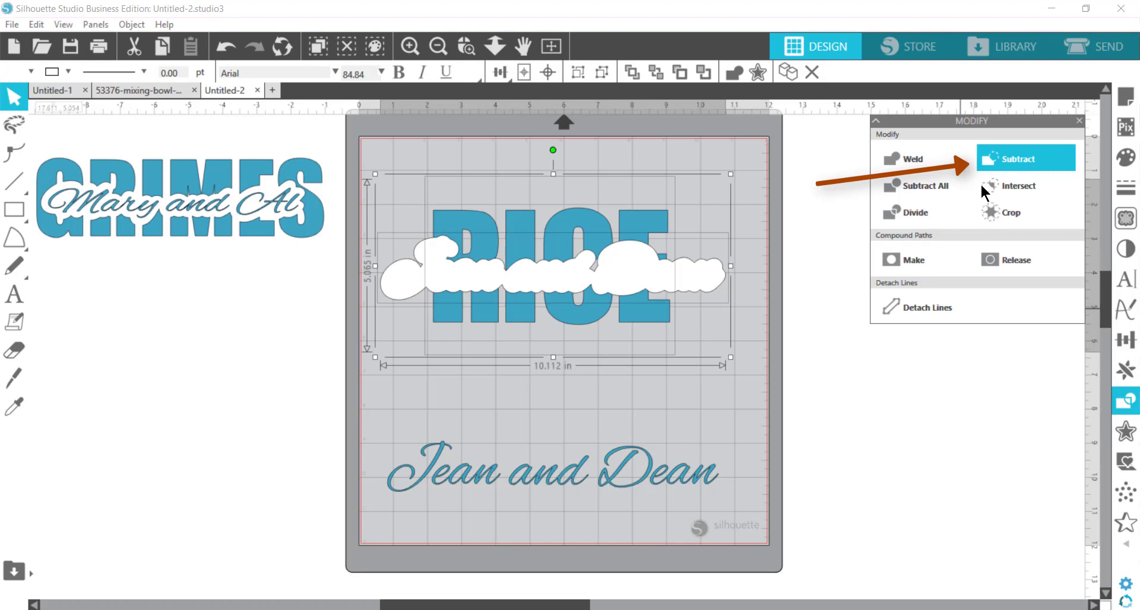
pyautogui.click(1018, 158)
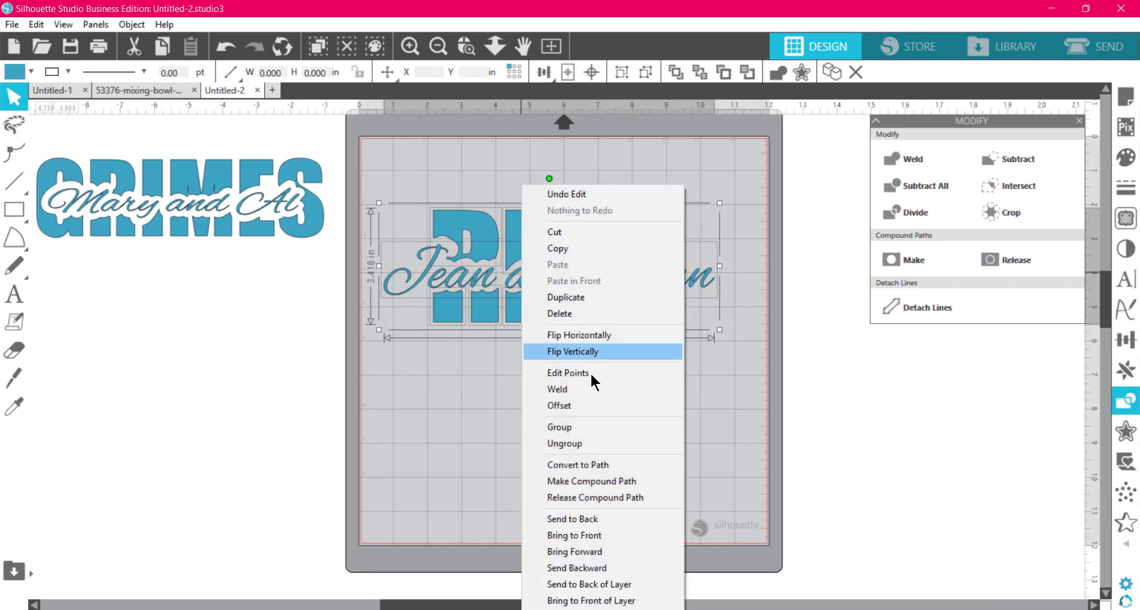
pyautogui.click(573, 352)
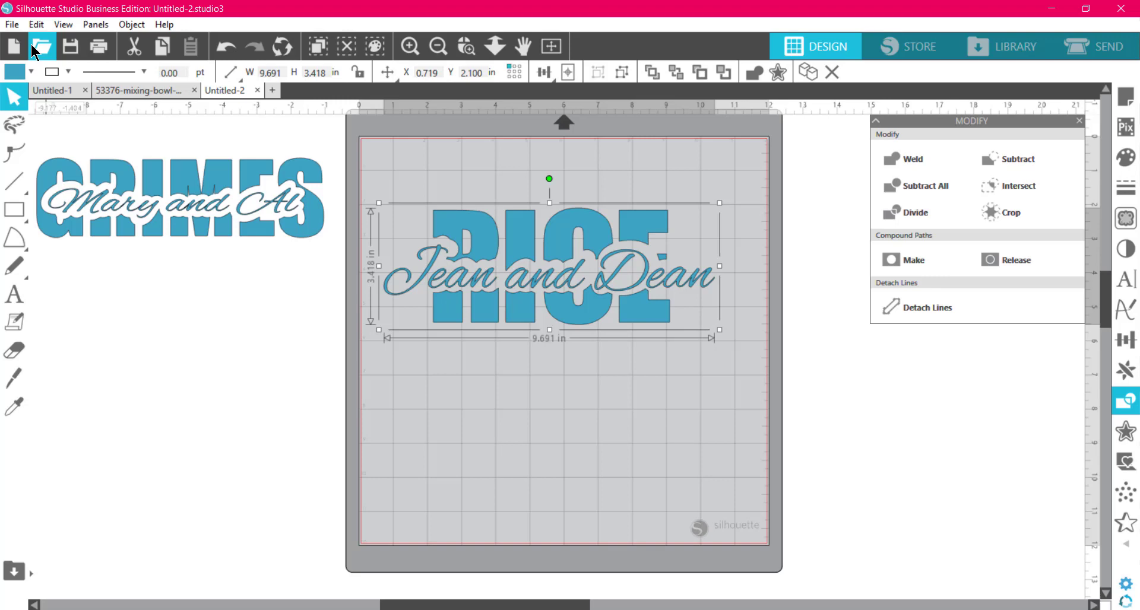
# Save the design to the hard drive as an SVG named 'jean and dean'.
pyautogui.click(12, 24)
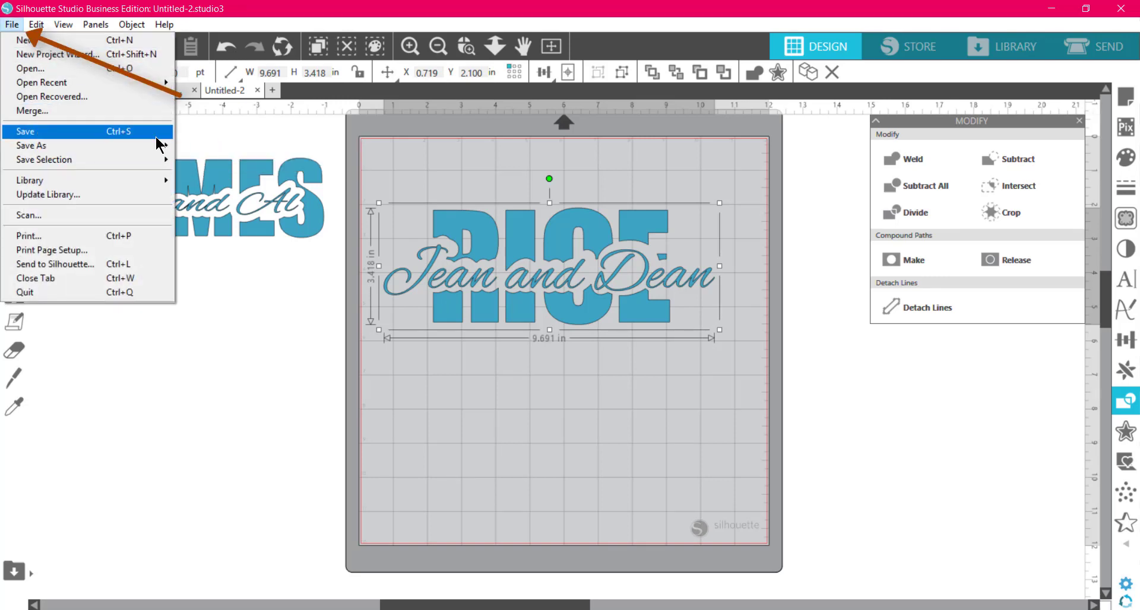
pyautogui.moveTo(32, 145)
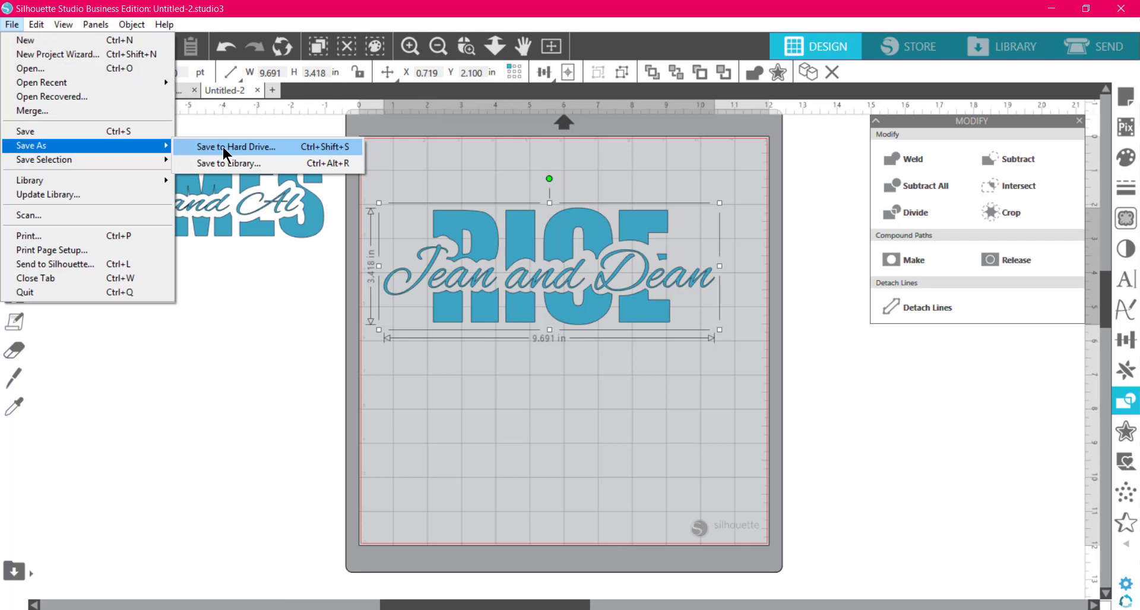
pyautogui.click(235, 148)
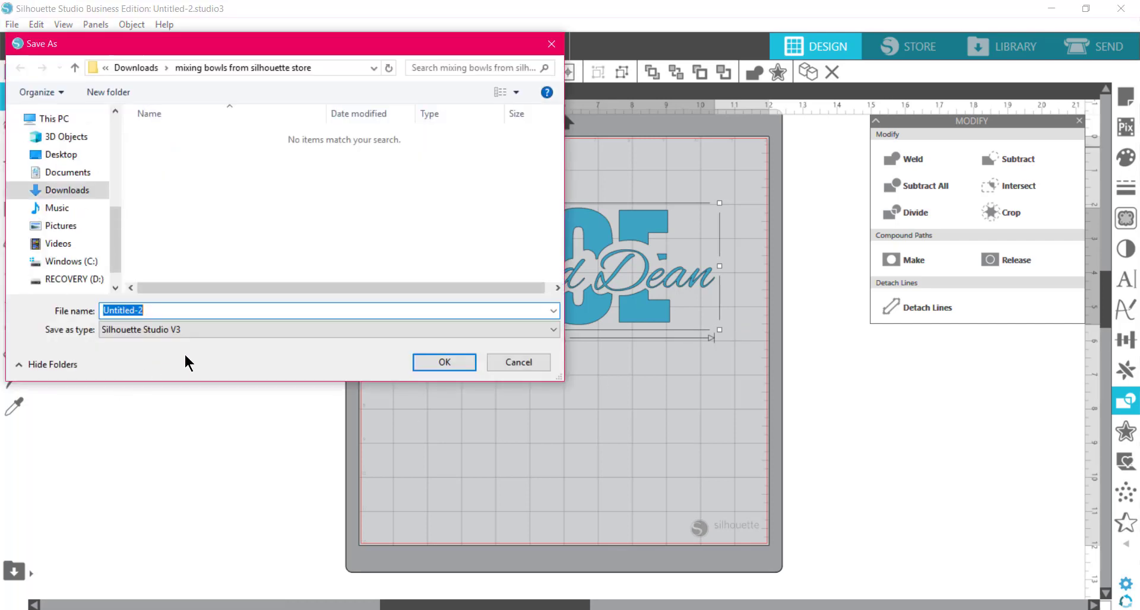
pyautogui.write('jean and')
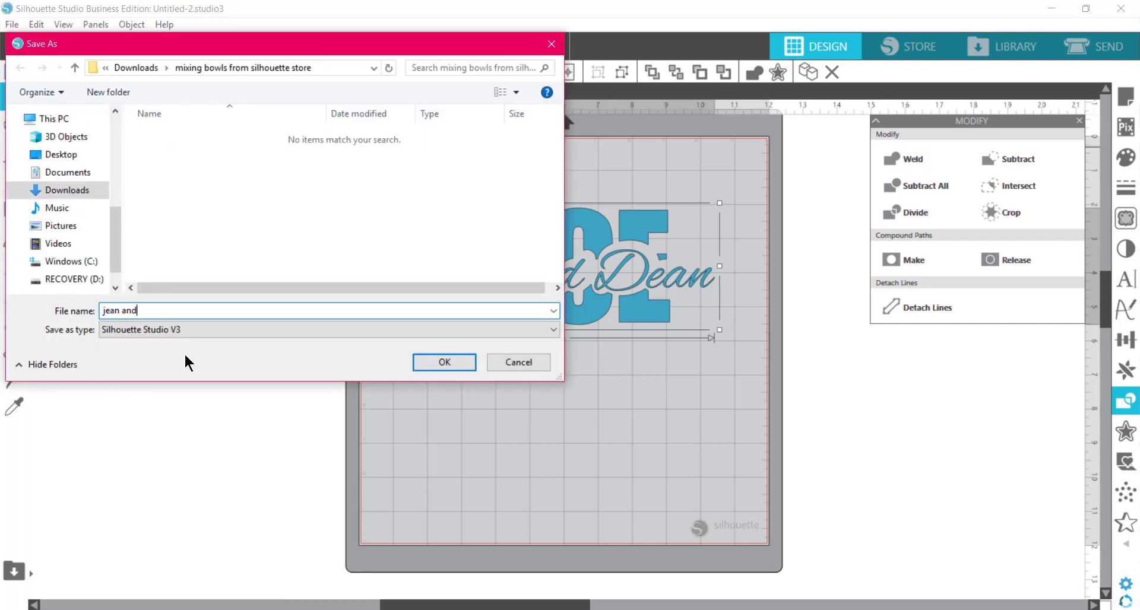
pyautogui.write('dean')
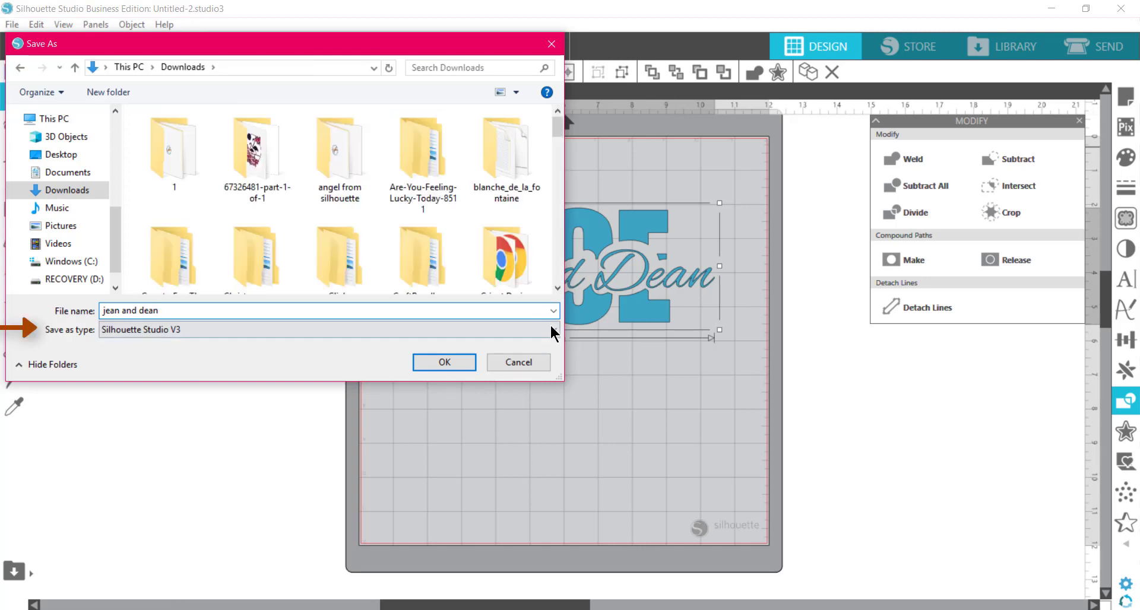
pyautogui.click(328, 329)
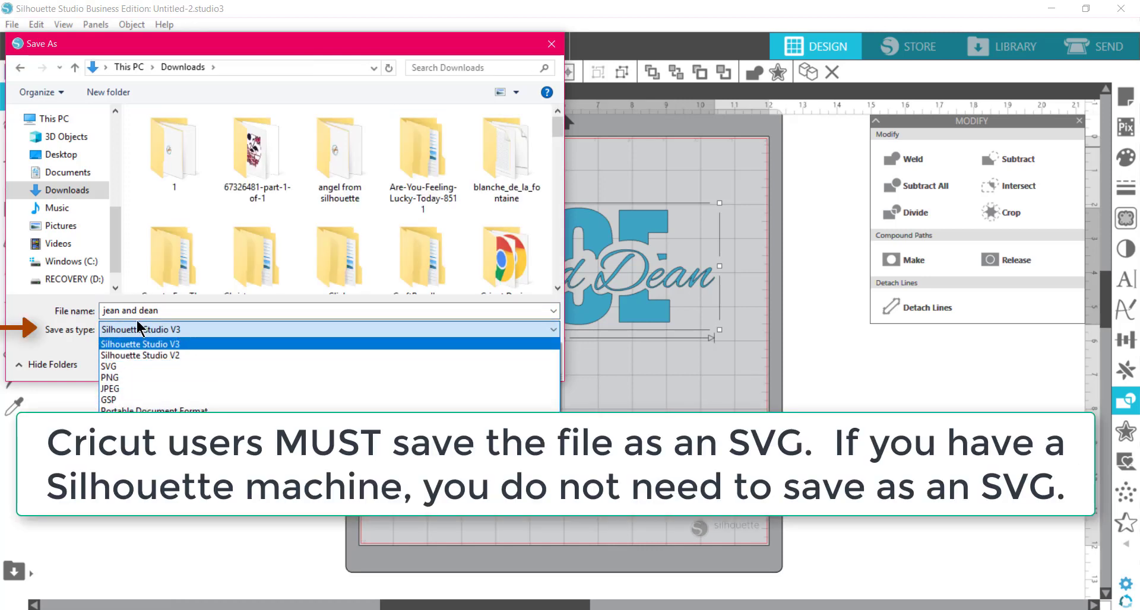
pyautogui.click(109, 365)
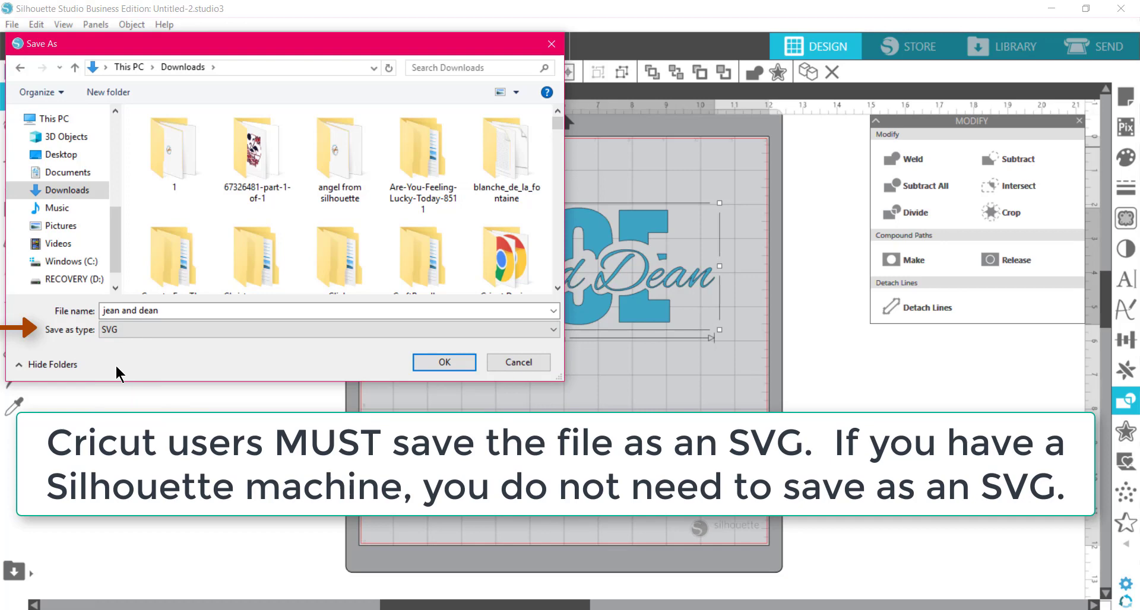
pyautogui.click(444, 362)
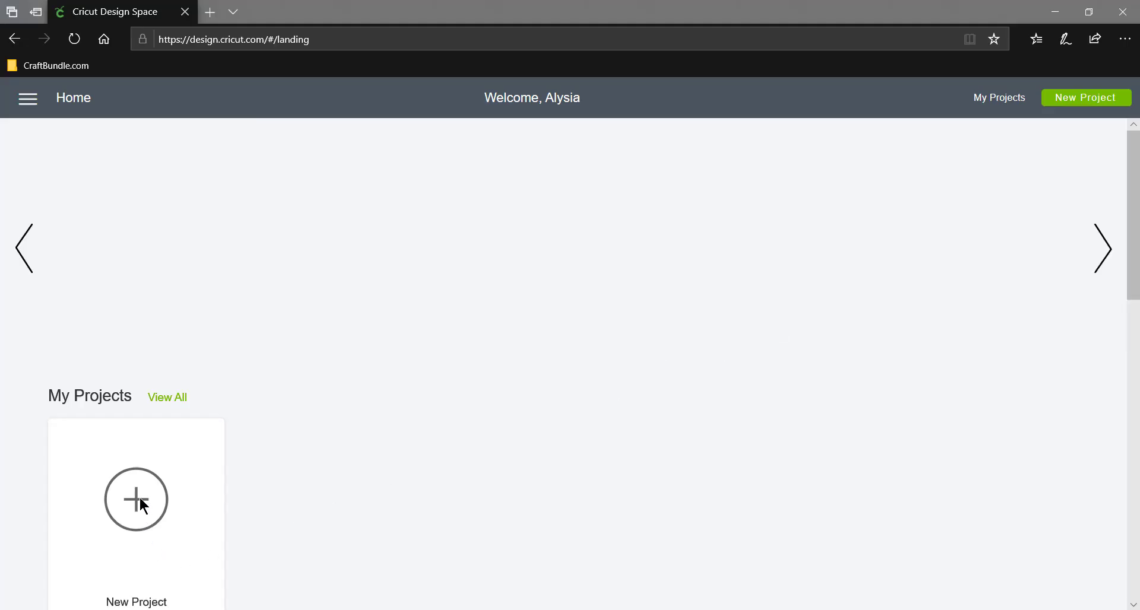
# Start a new Cricut project and reach the image upload page's file browser.
pyautogui.click(136, 499)
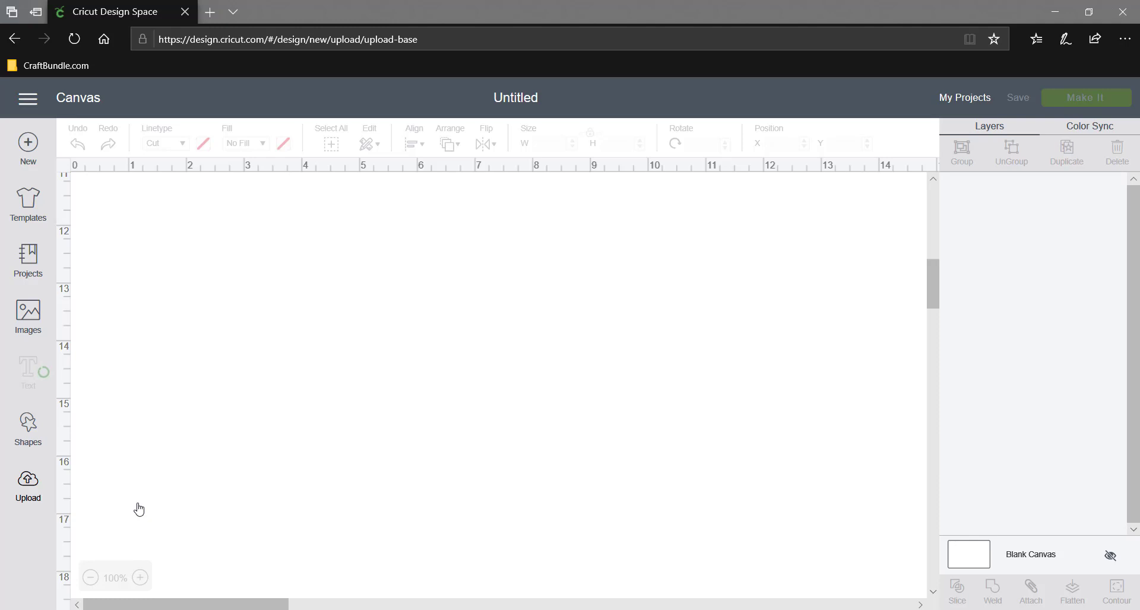
pyautogui.click(27, 483)
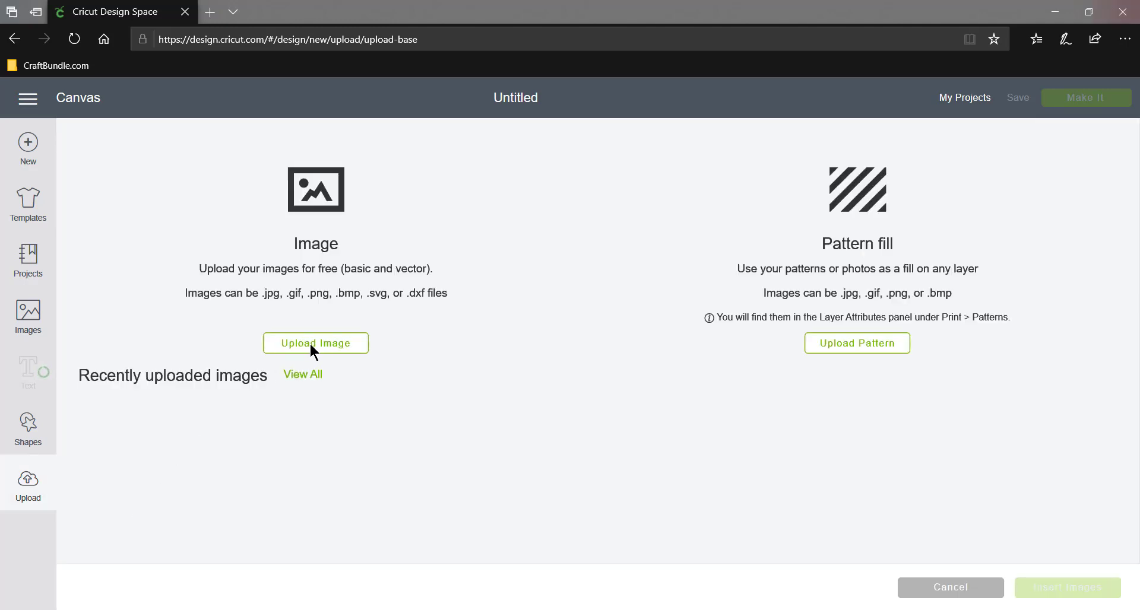
pyautogui.click(316, 344)
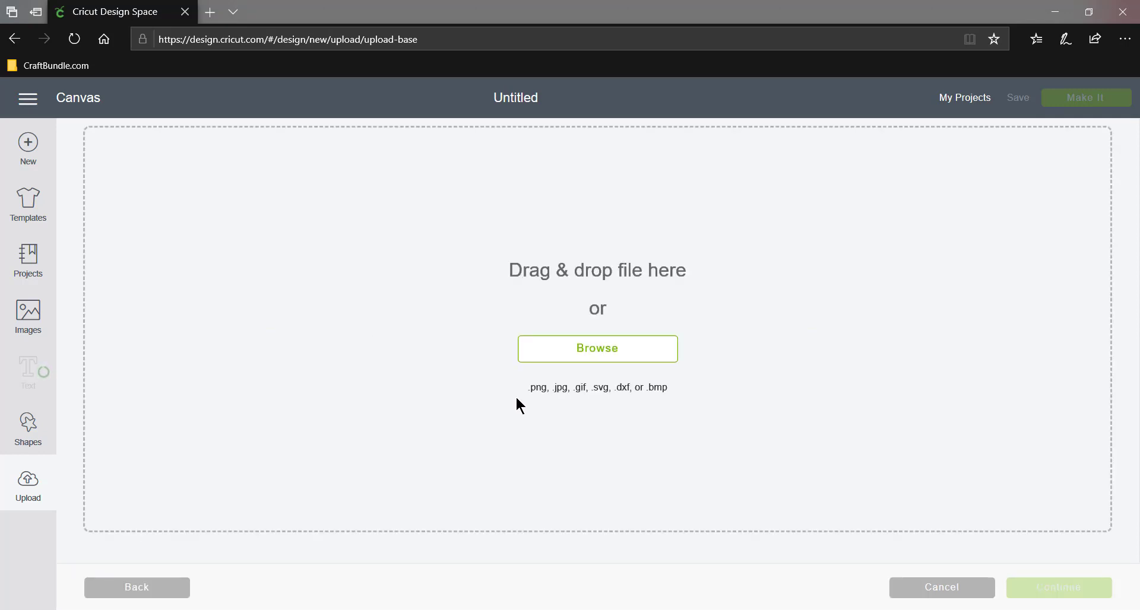
pyautogui.click(597, 349)
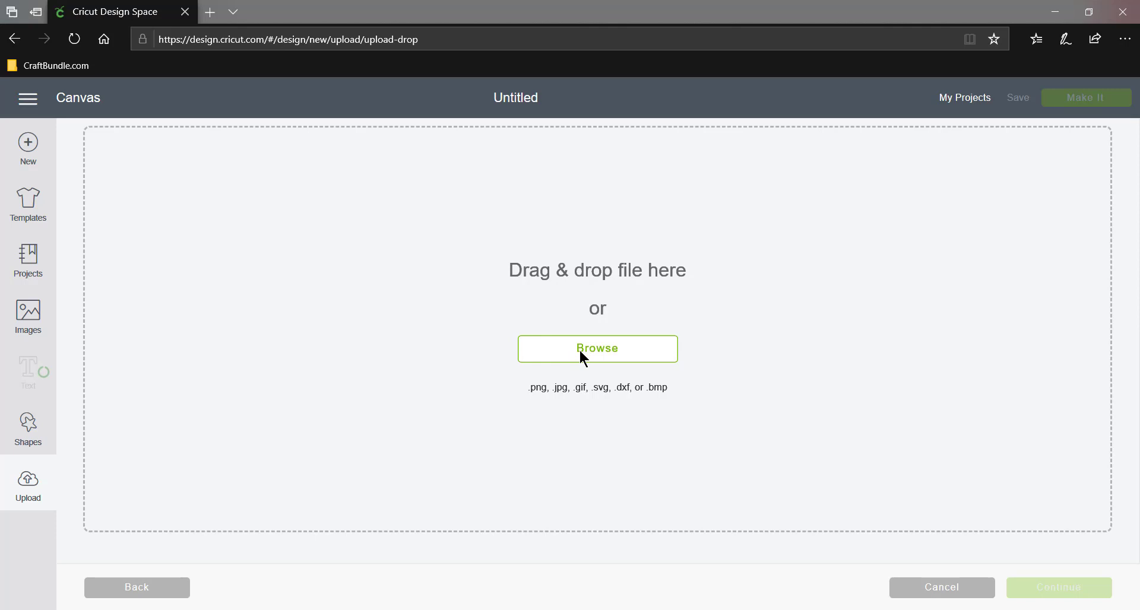
pyautogui.moveTo(590, 354)
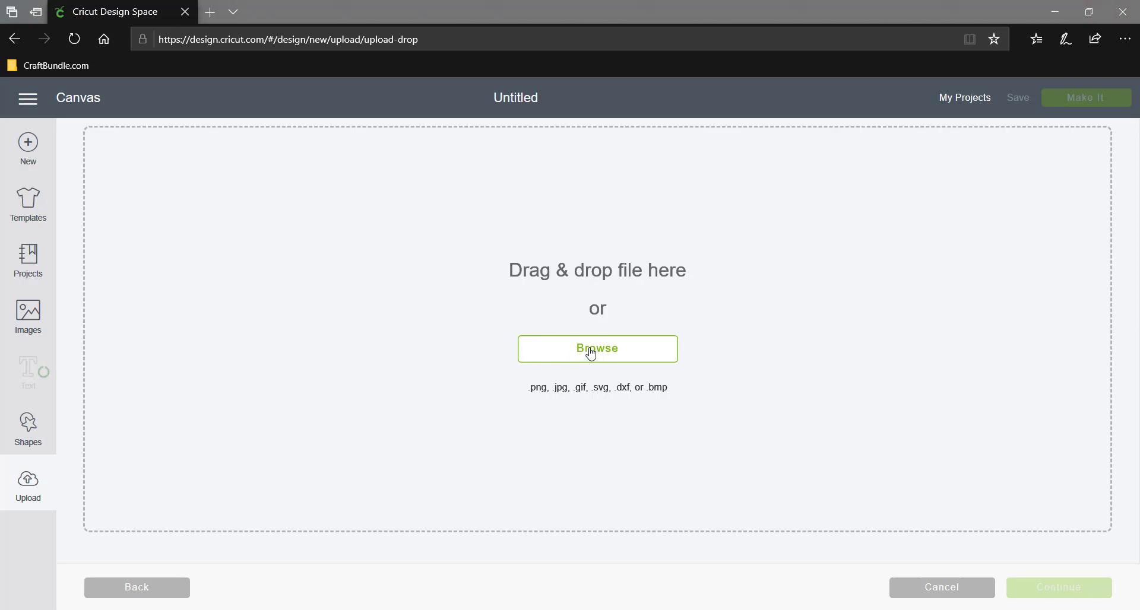
pyautogui.moveTo(603, 347)
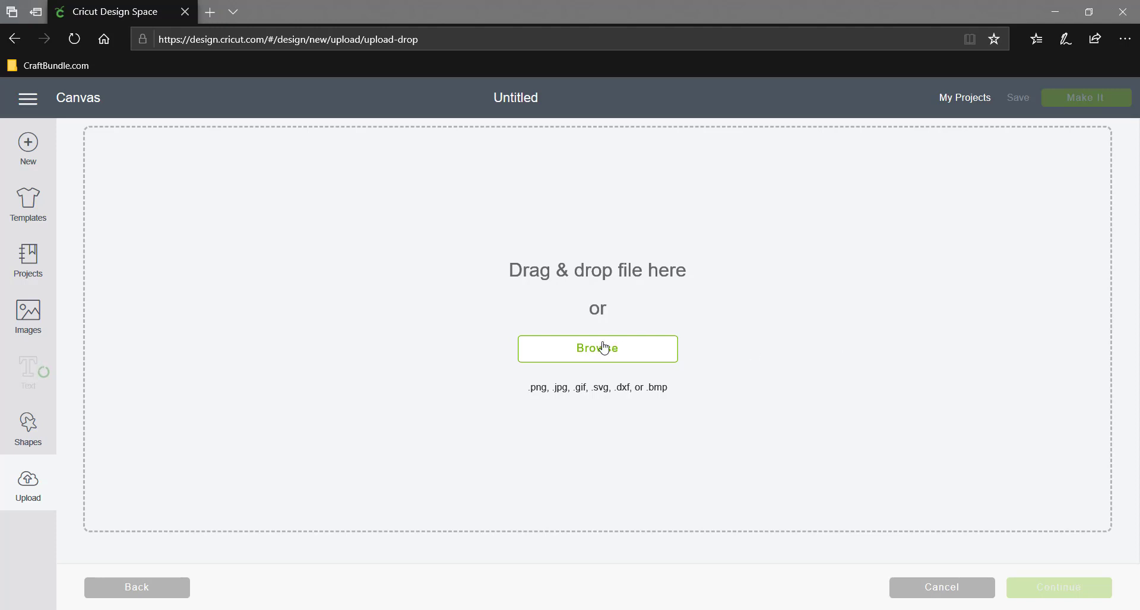
pyautogui.moveTo(835, 309)
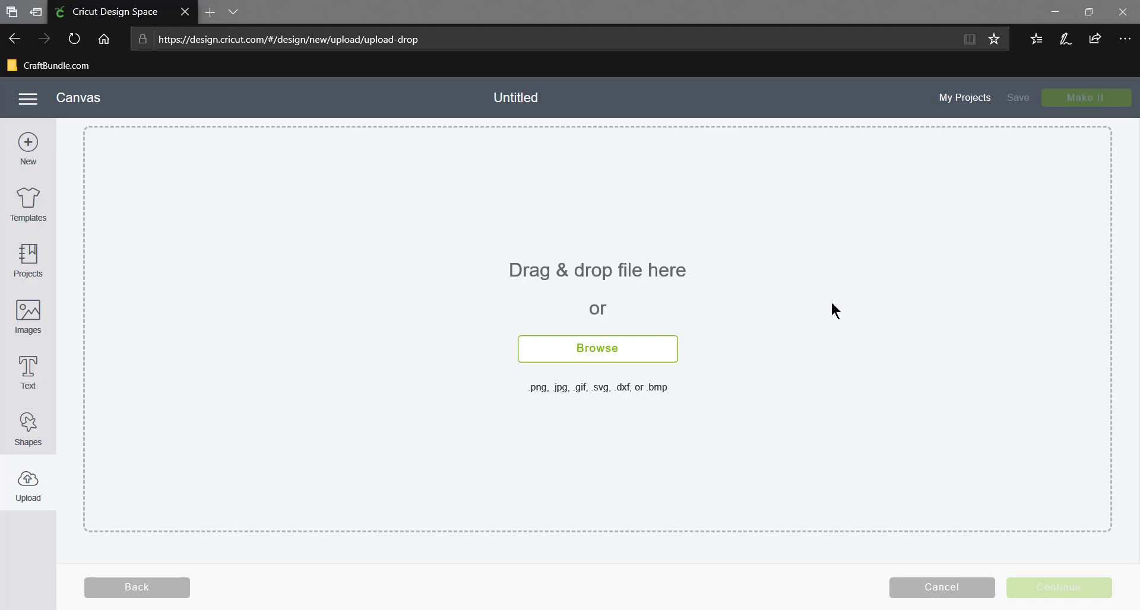
pyautogui.click(597, 349)
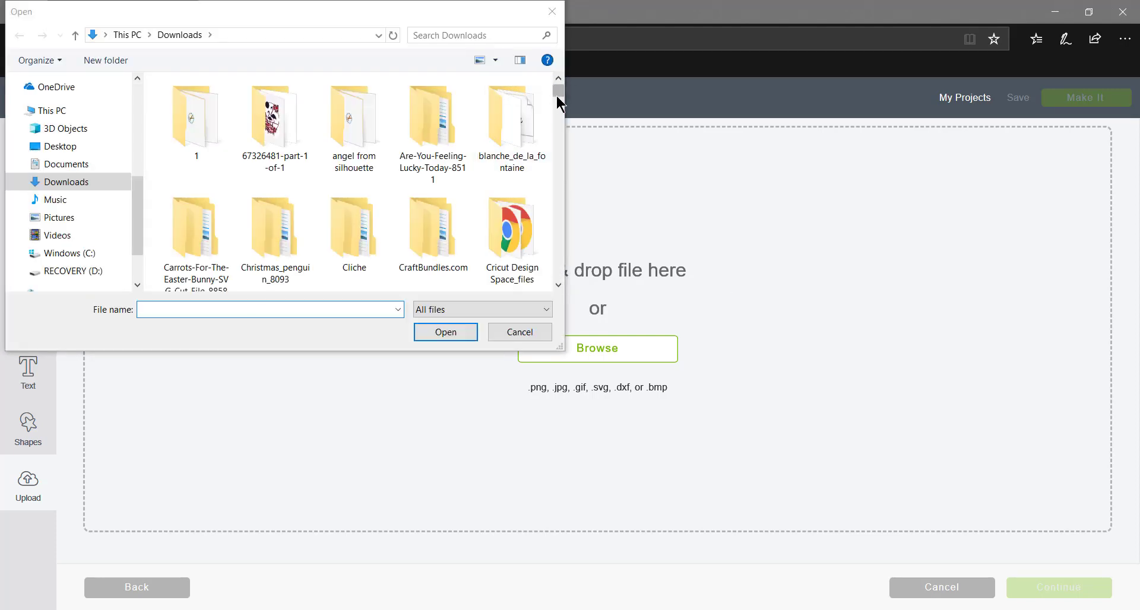
# Locate the 'jean and dean' SVG in Downloads and choose it for upload.
pyautogui.scroll(-3)
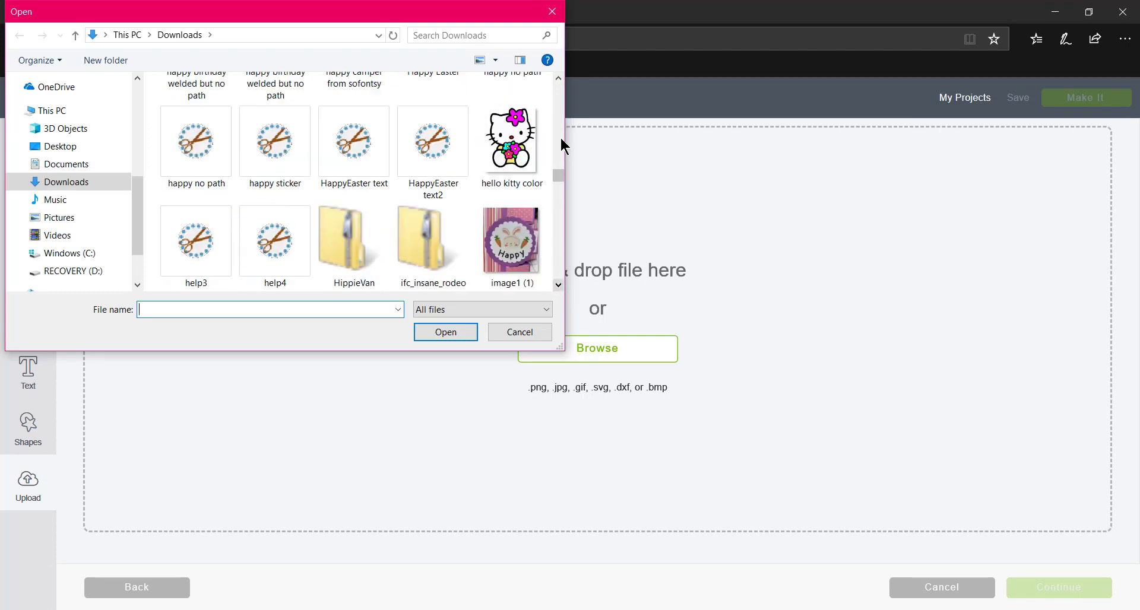
pyautogui.scroll(-3)
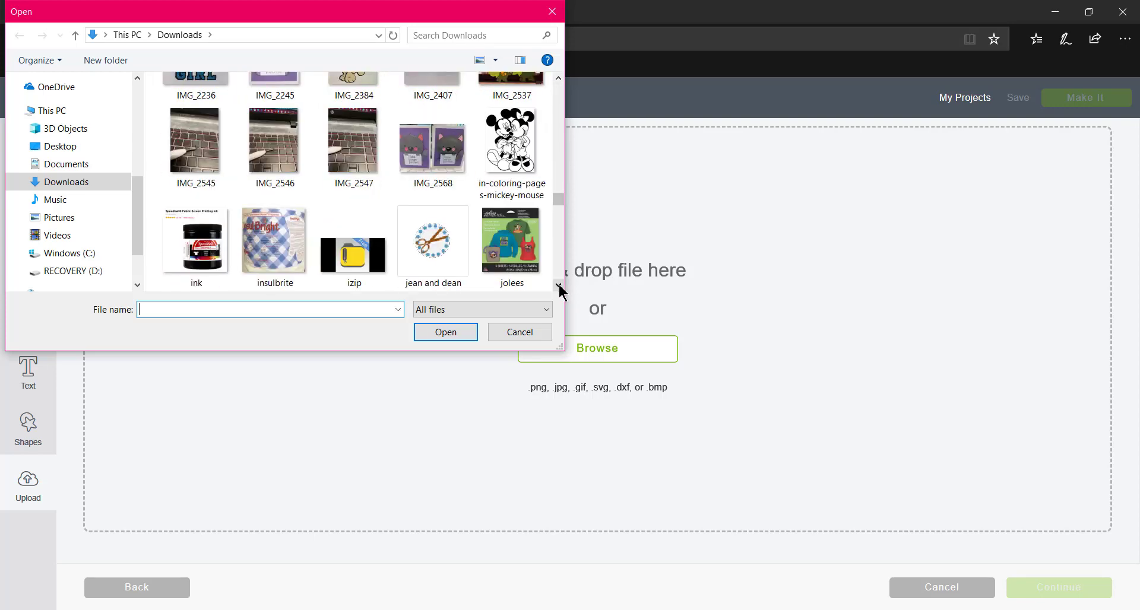
pyautogui.scroll(-3)
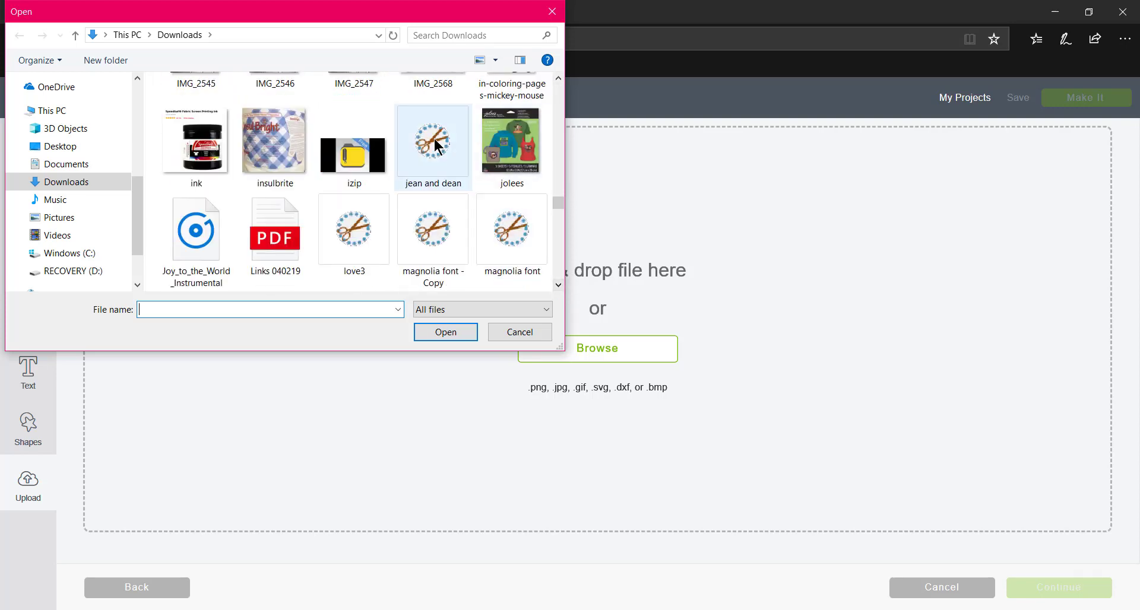
pyautogui.click(518, 332)
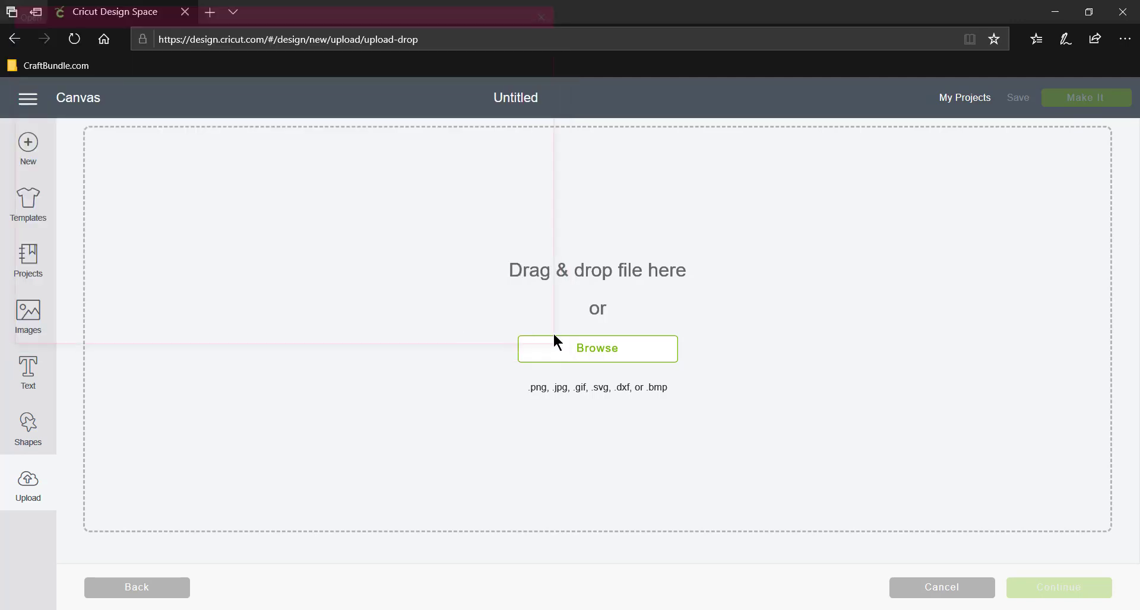
pyautogui.click(597, 349)
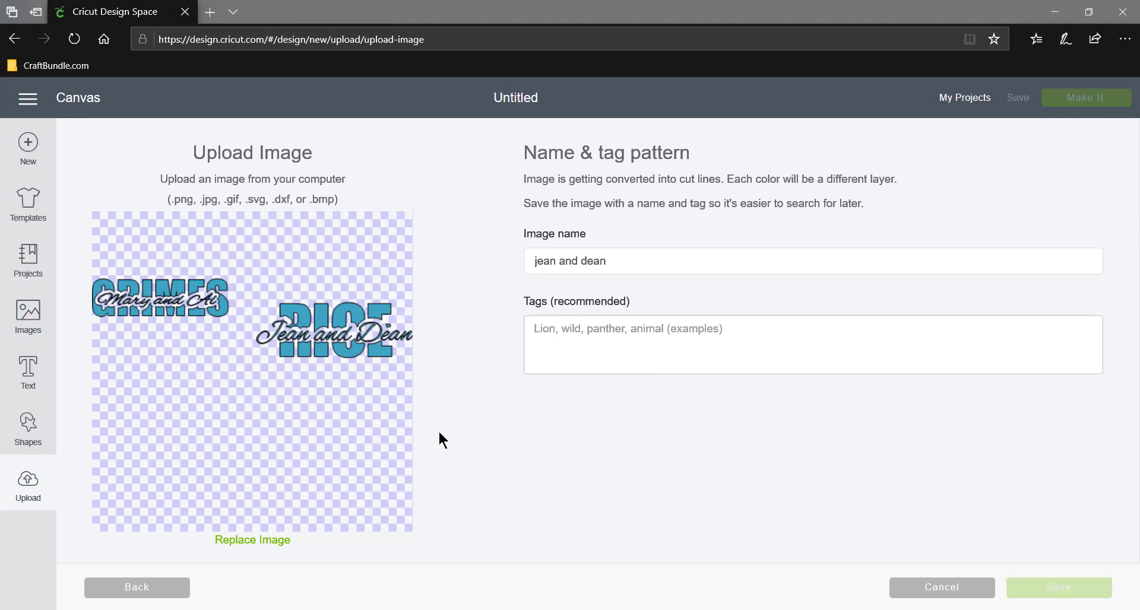
# Save the uploaded jean and dean image so it lists first among recent uploads.
pyautogui.click(1058, 586)
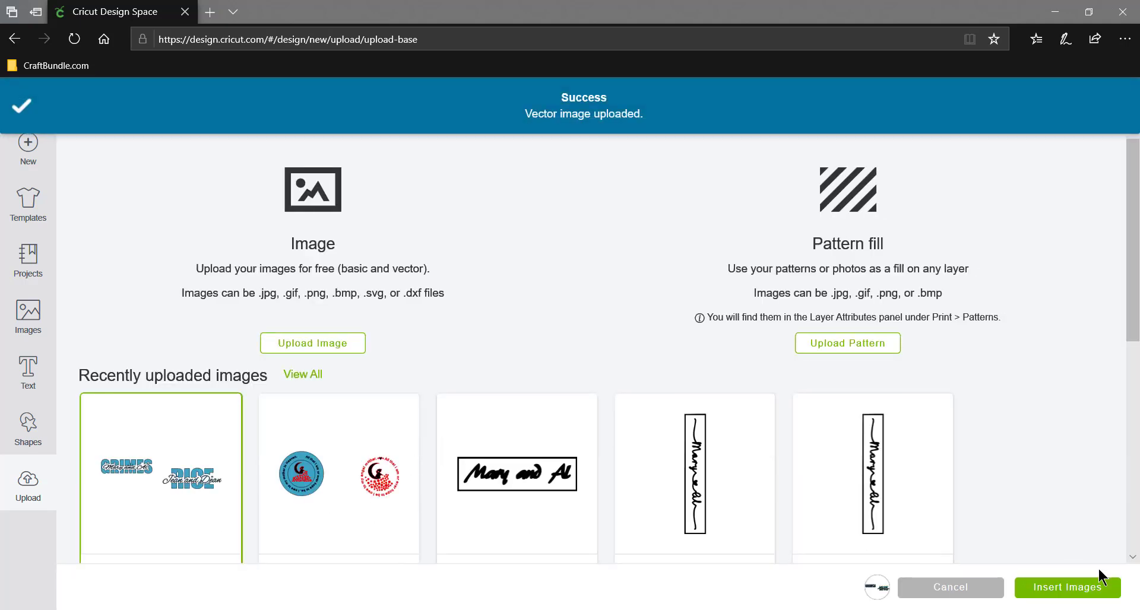
# Insert the uploaded design onto the canvas and ungroup it into separate pieces.
pyautogui.click(1066, 587)
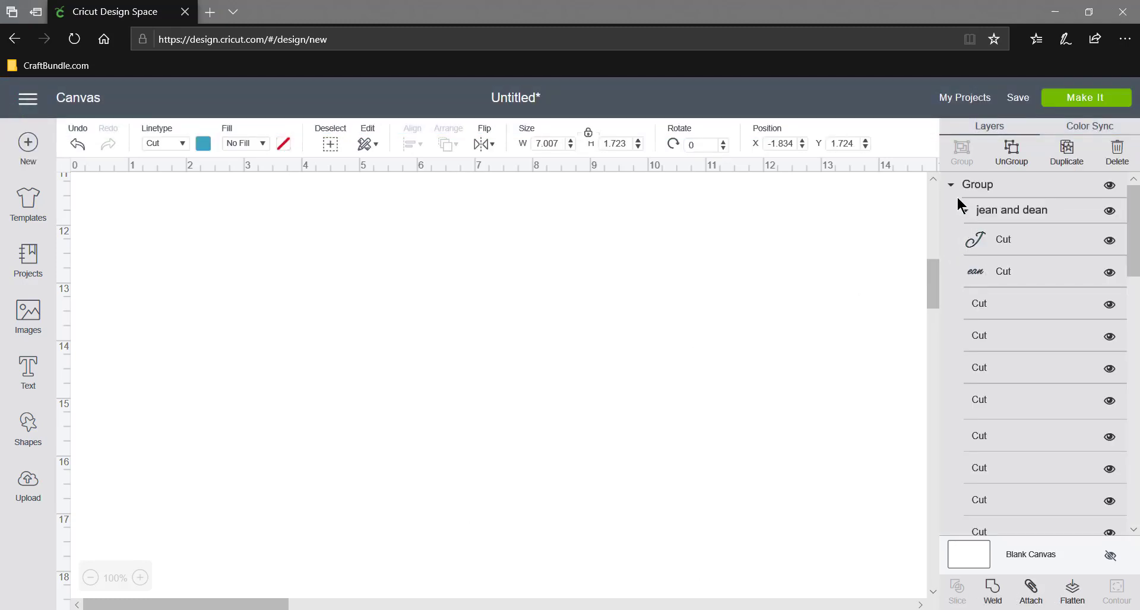
pyautogui.click(966, 210)
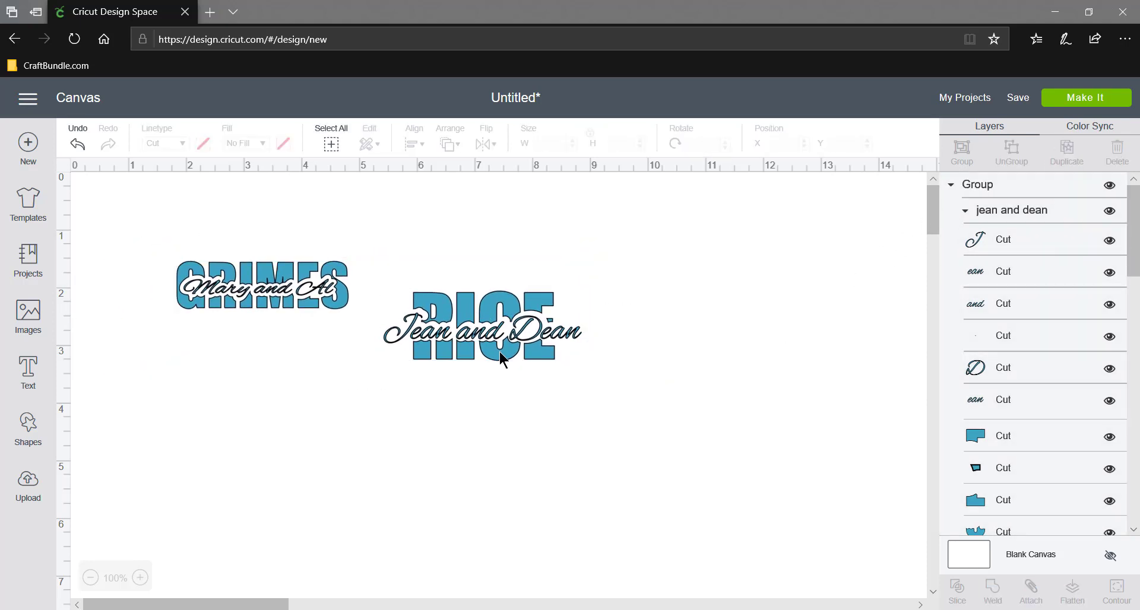
pyautogui.click(500, 360)
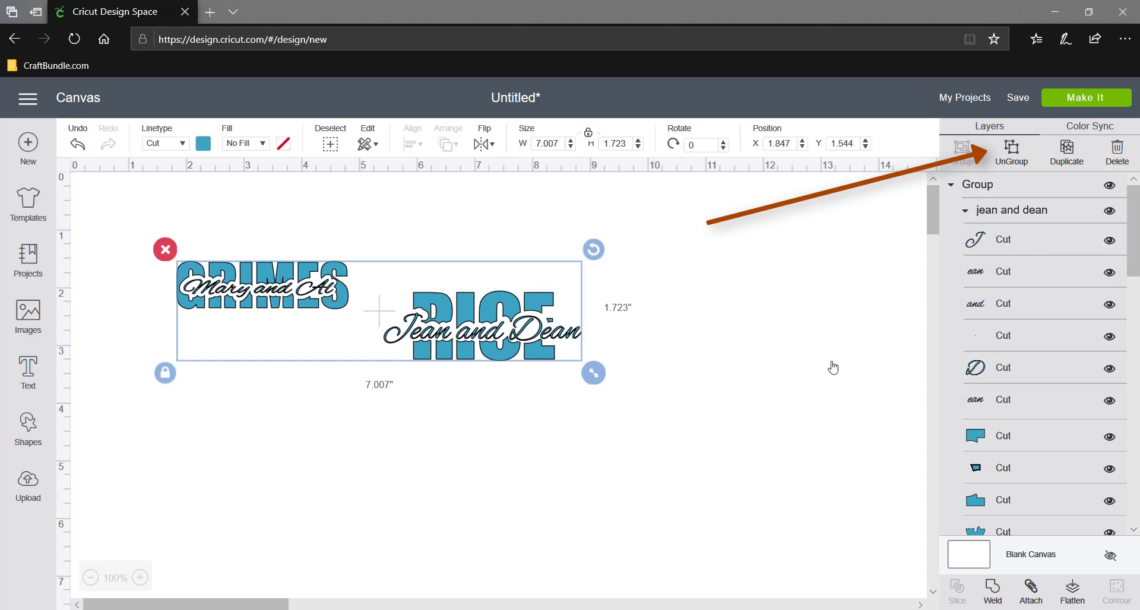
pyautogui.click(1009, 148)
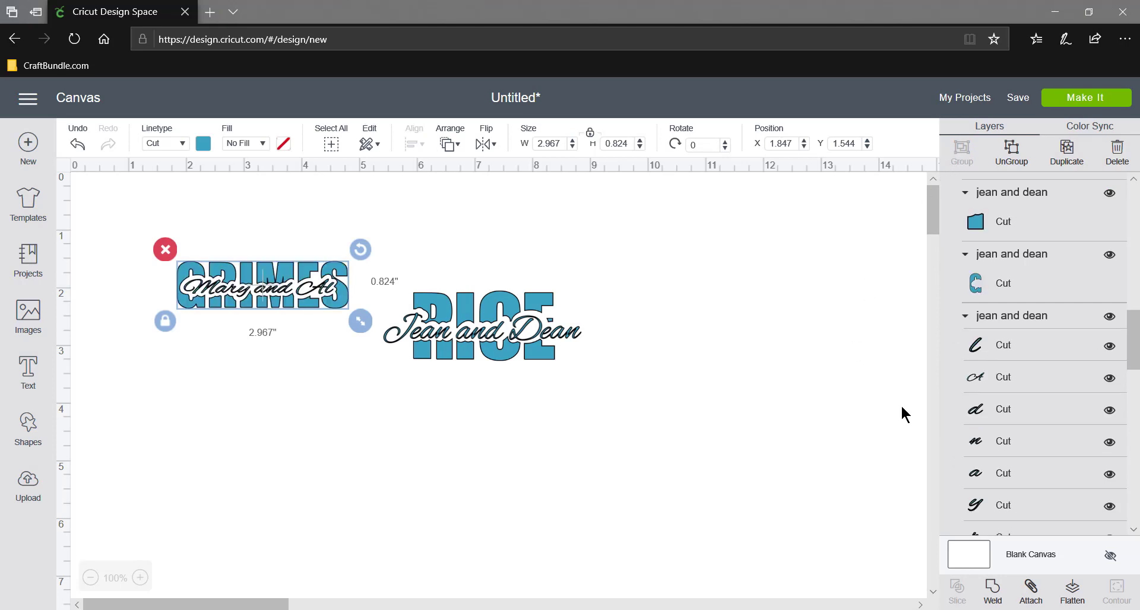
pyautogui.moveTo(306, 312)
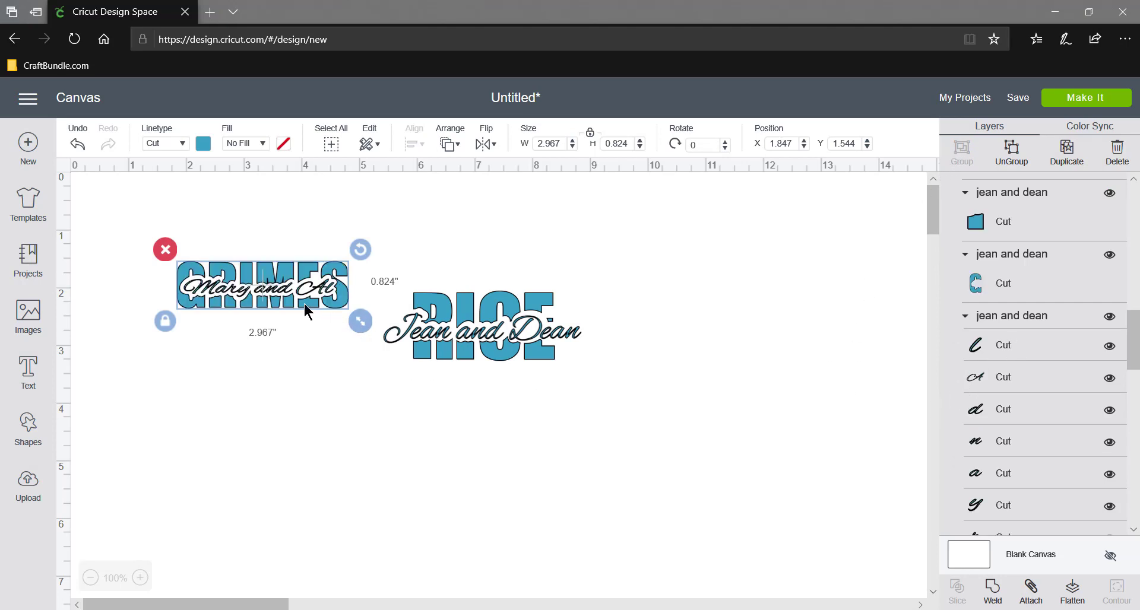
# Hide the GRIMES layers and nudge Jean and Dean across RICE, then deselect.
pyautogui.scroll(-3)
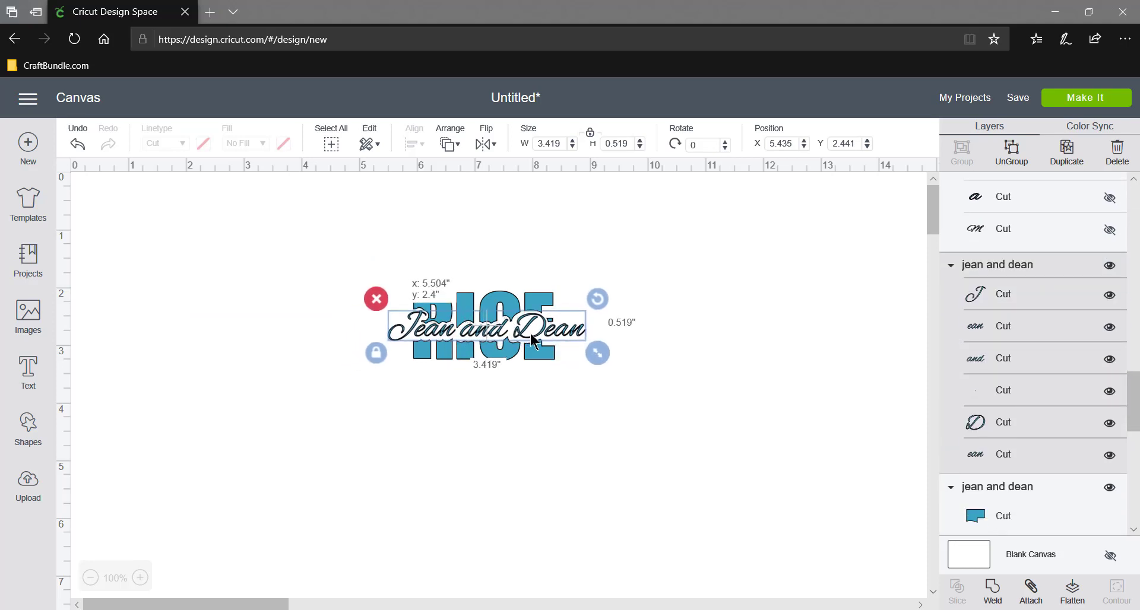
pyautogui.moveTo(483, 330); pyautogui.dragTo(484, 340)
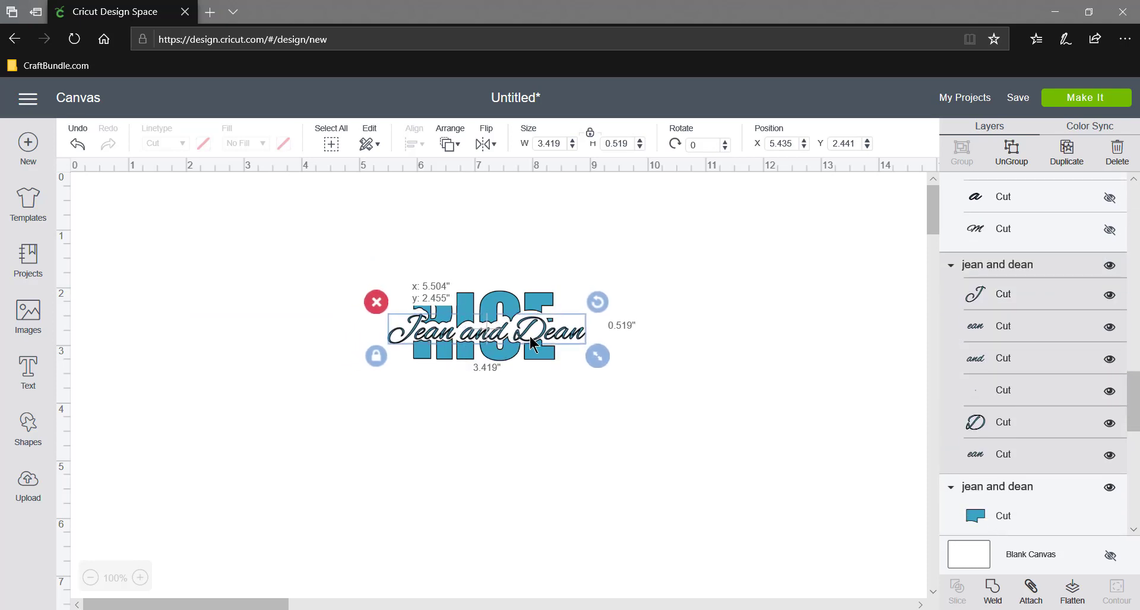
pyautogui.click(676, 363)
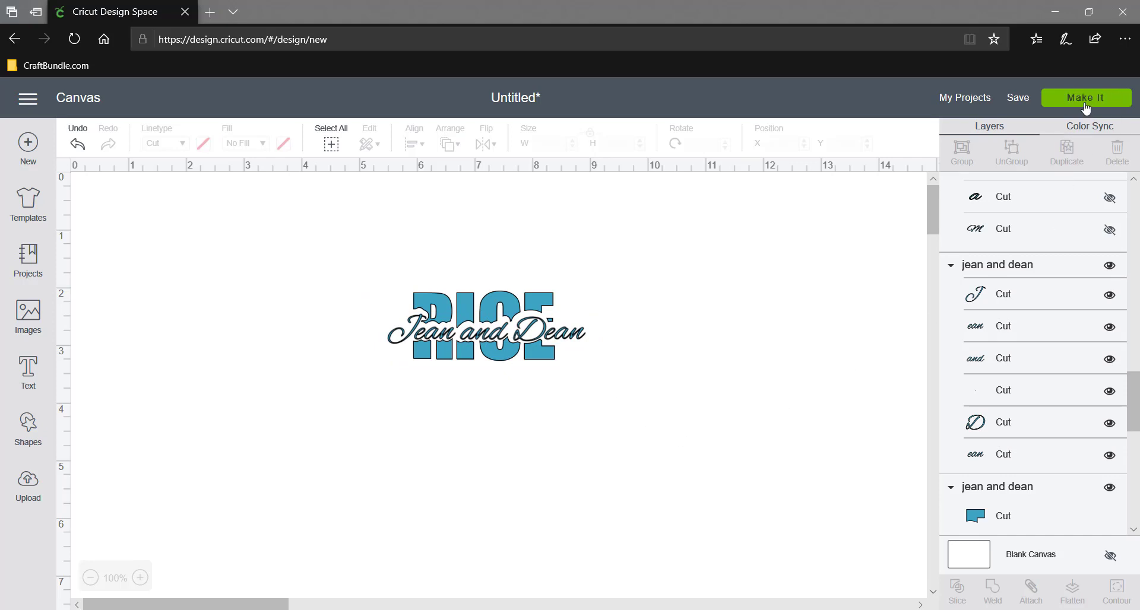
pyautogui.click(1086, 98)
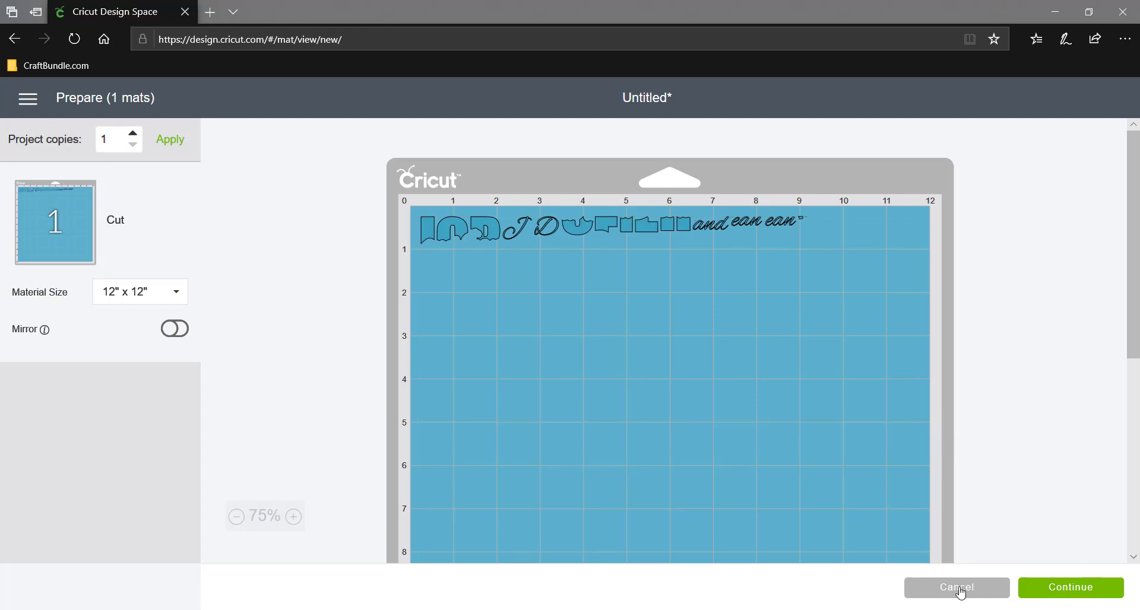
pyautogui.click(956, 587)
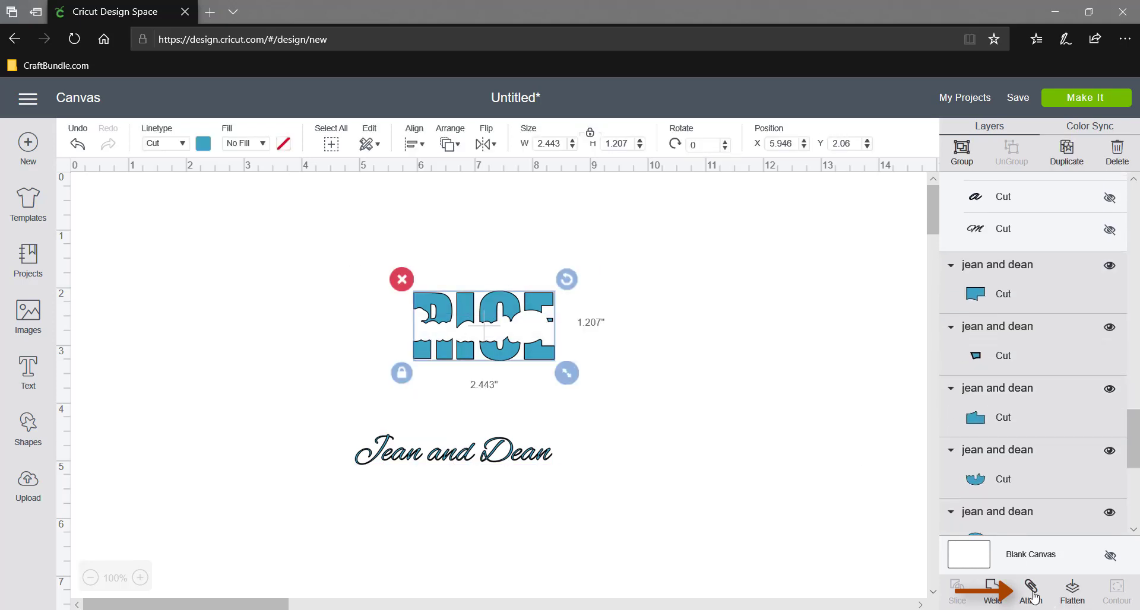
# Attach the RICE pieces together and send the design to the Make It mat preview.
pyautogui.click(1031, 590)
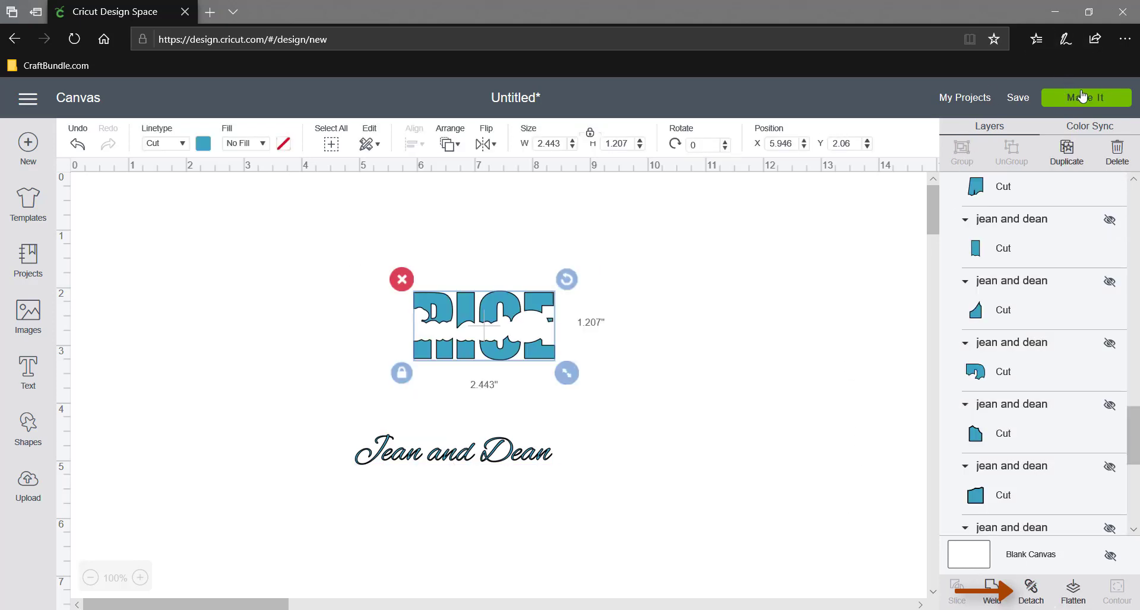
pyautogui.click(1086, 98)
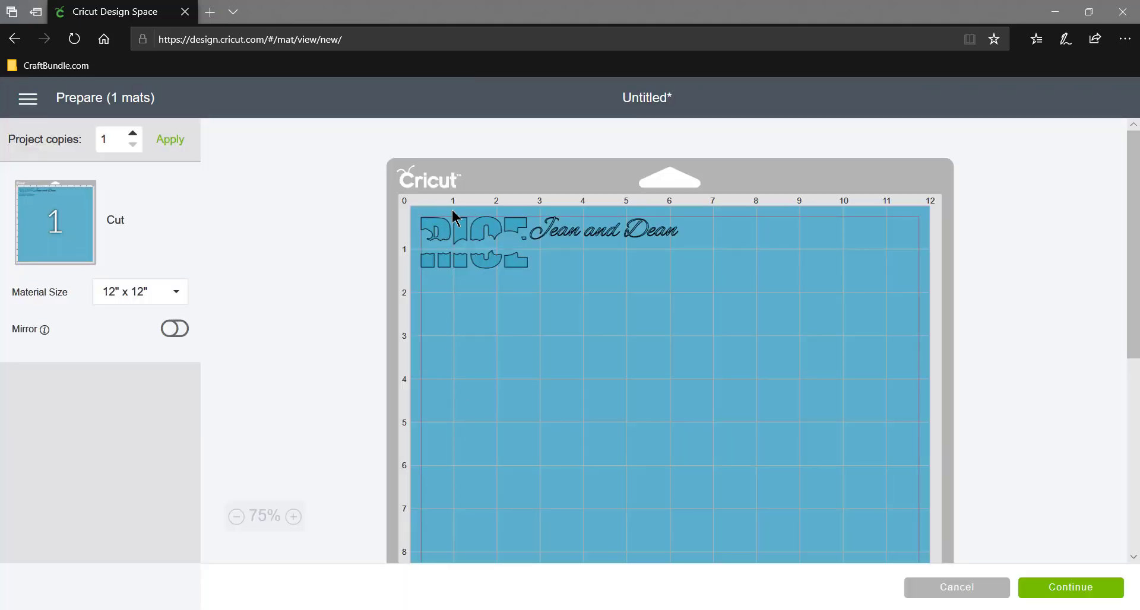
# Move RICE off the mat corner and place Jean and Dean across the RICE lettering.
pyautogui.moveTo(602, 231); pyautogui.dragTo(663, 243)
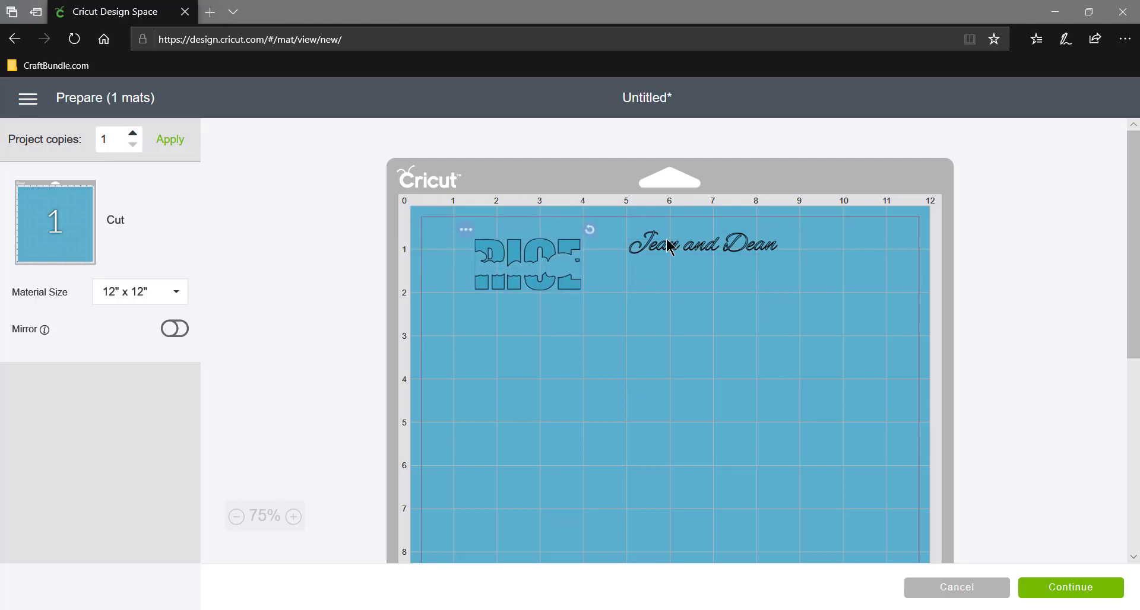
pyautogui.moveTo(702, 243); pyautogui.dragTo(534, 267)
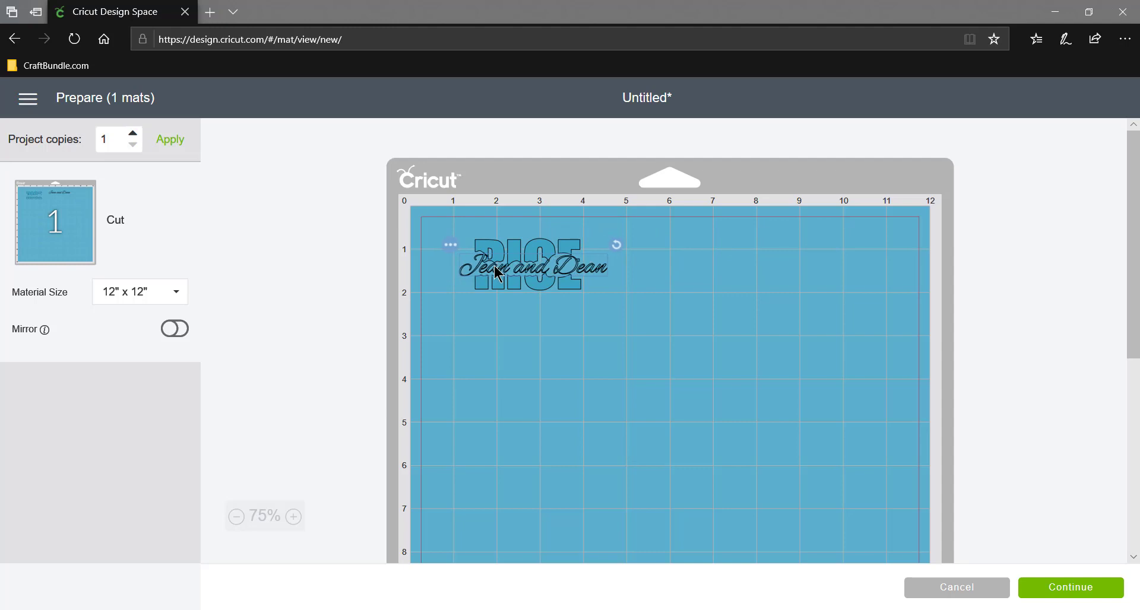